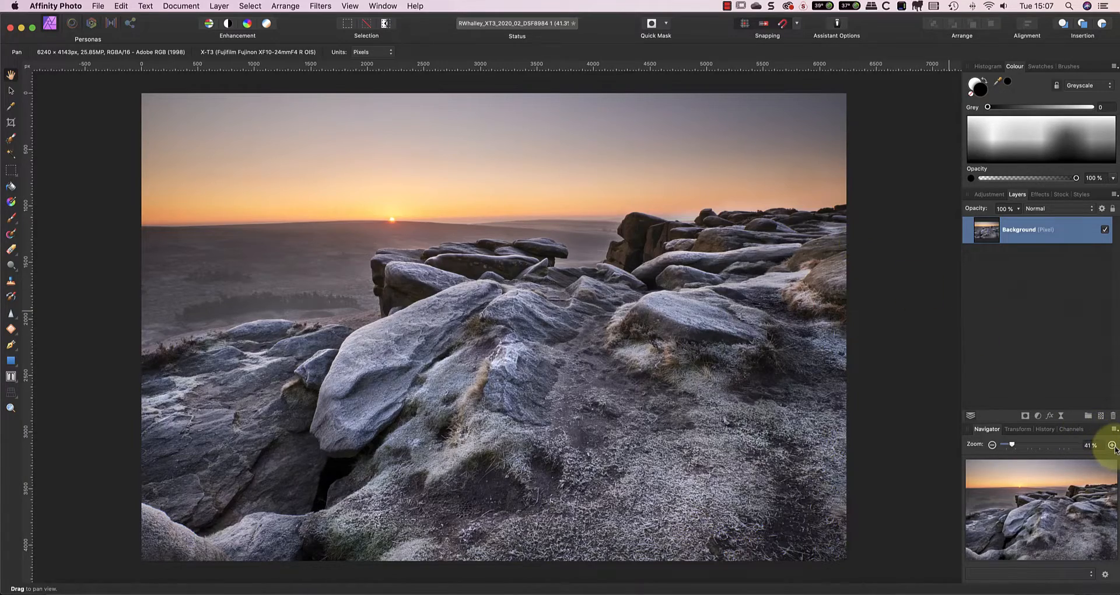
- Zoom in with the Navigator to inspect the frosty rock detail
left_click(1112, 444)
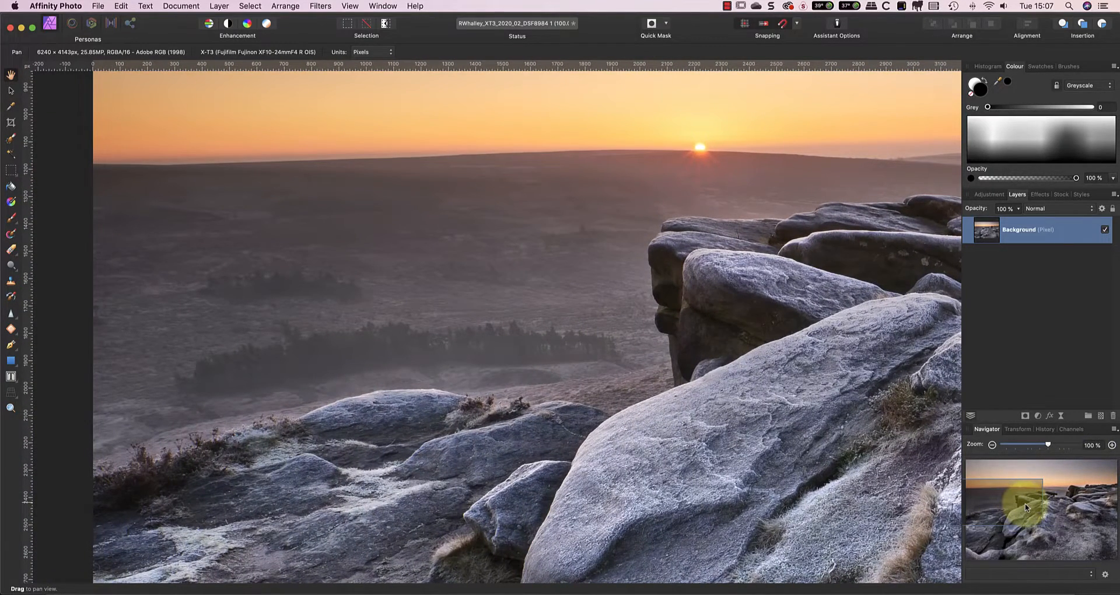
mouse_move(991, 255)
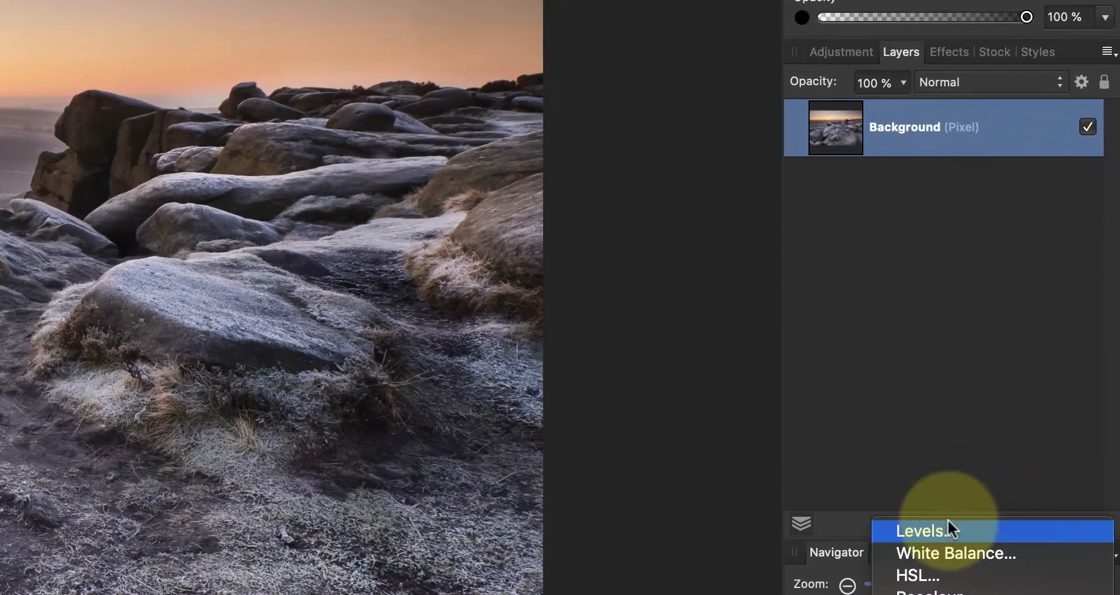
- Add a Levels adjustment with gamma 0.738 and output black raised to 50% for a pale haze
left_click(921, 530)
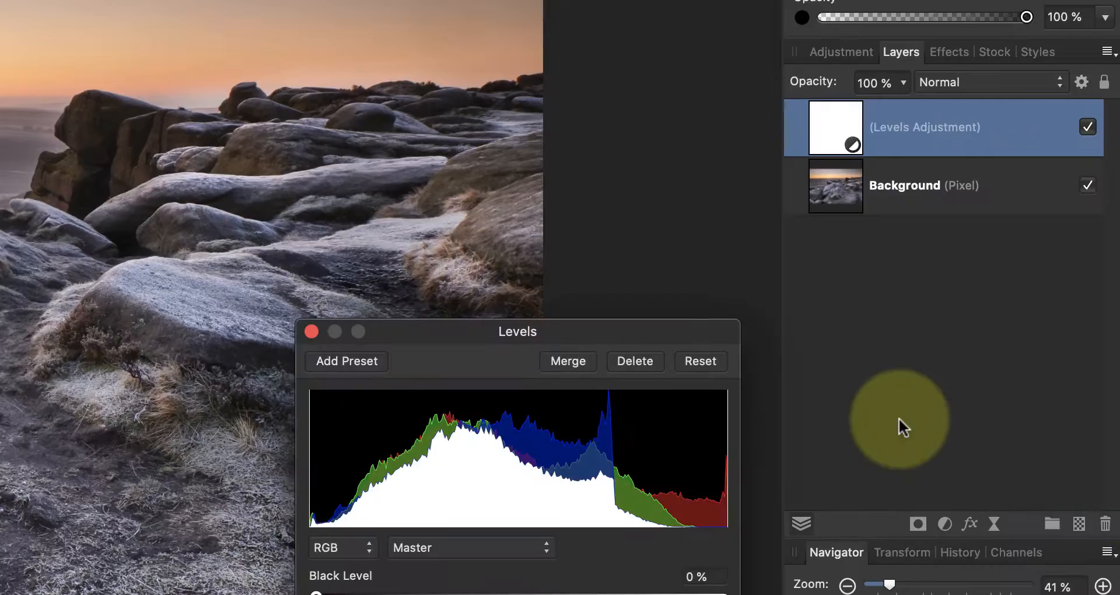
left_click_drag(517, 330, 947, 218)
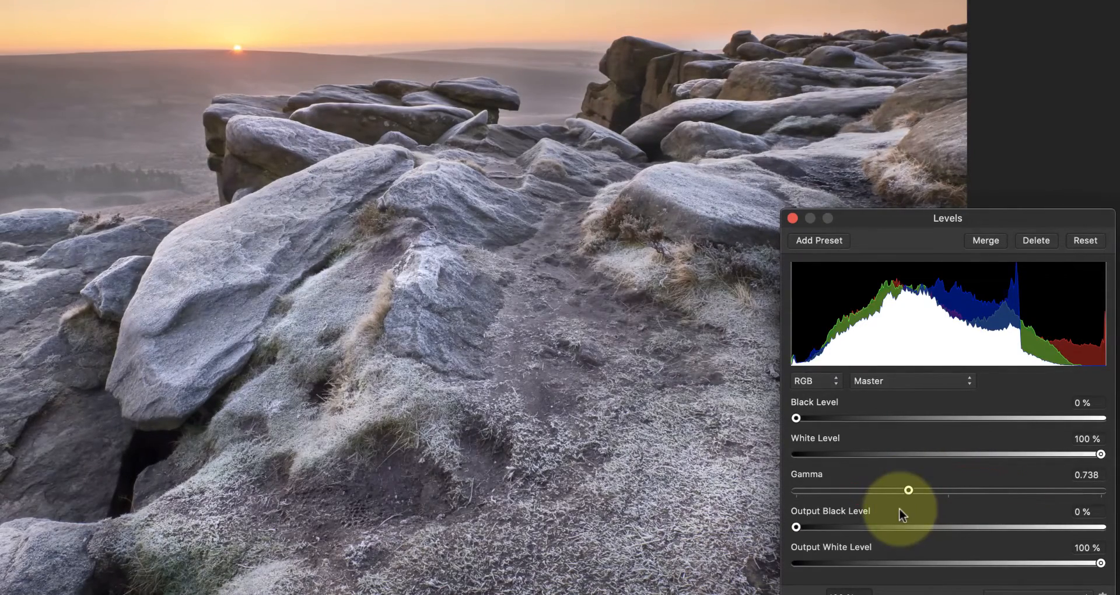
mouse_move(885, 524)
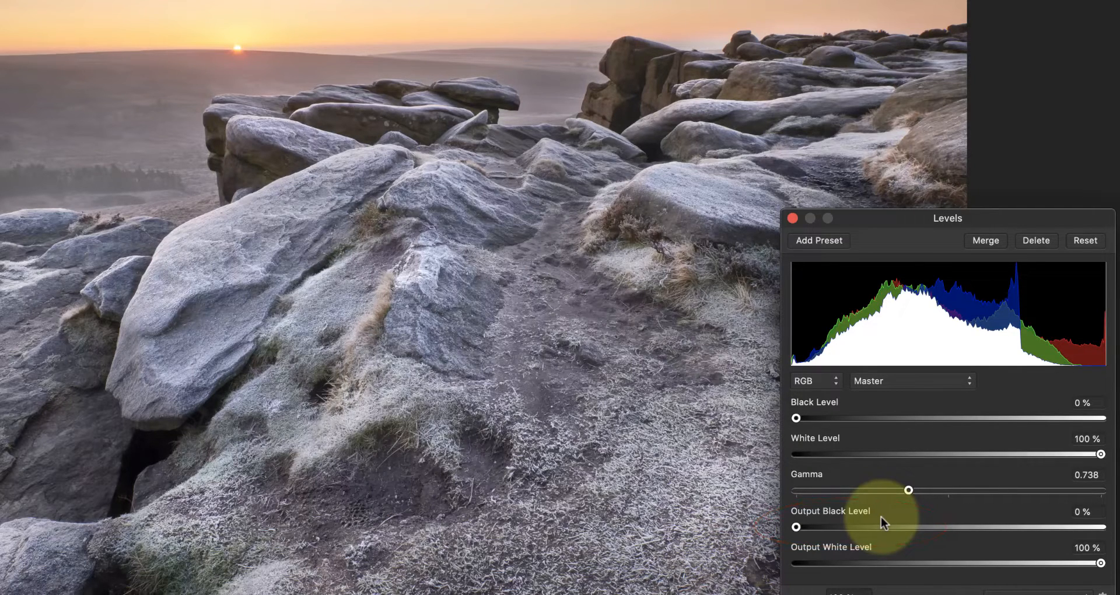
left_click_drag(451, 230, 151, 440)
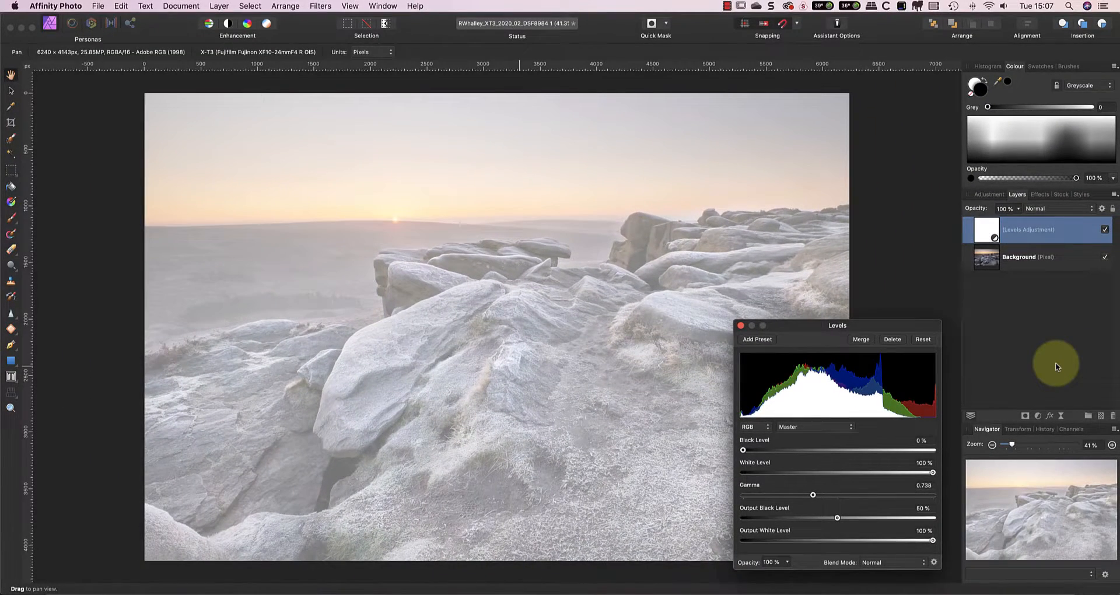
mouse_move(972, 283)
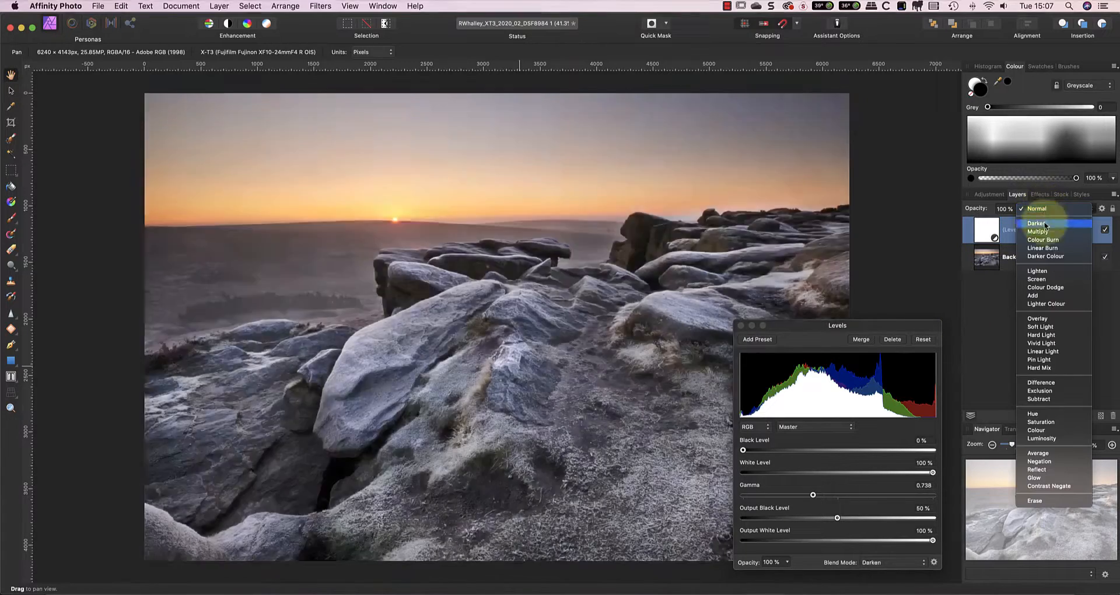
- Set the Levels haze layer to Screen blend at 50% opacity and select it
left_click(1036, 279)
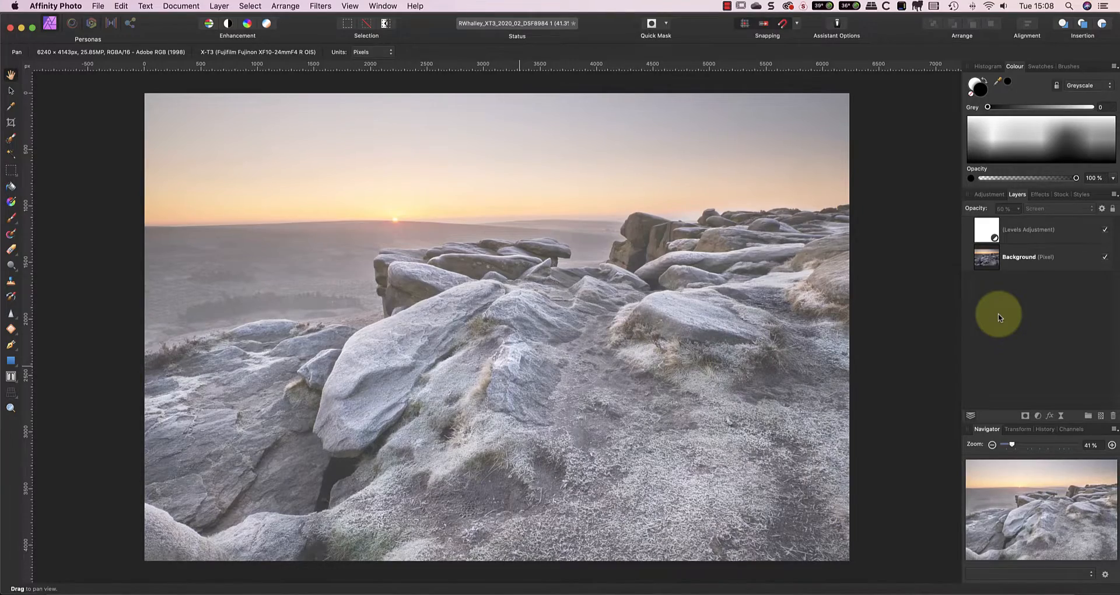
left_click(1026, 230)
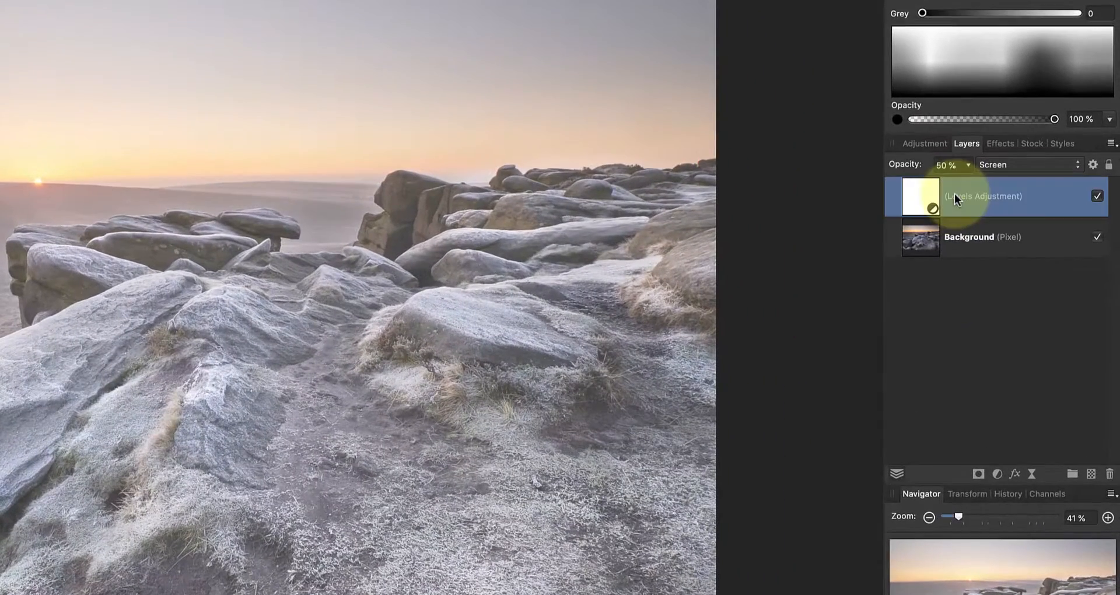
- Attach a mask to the Levels haze layer and select it for painting
left_click(979, 473)
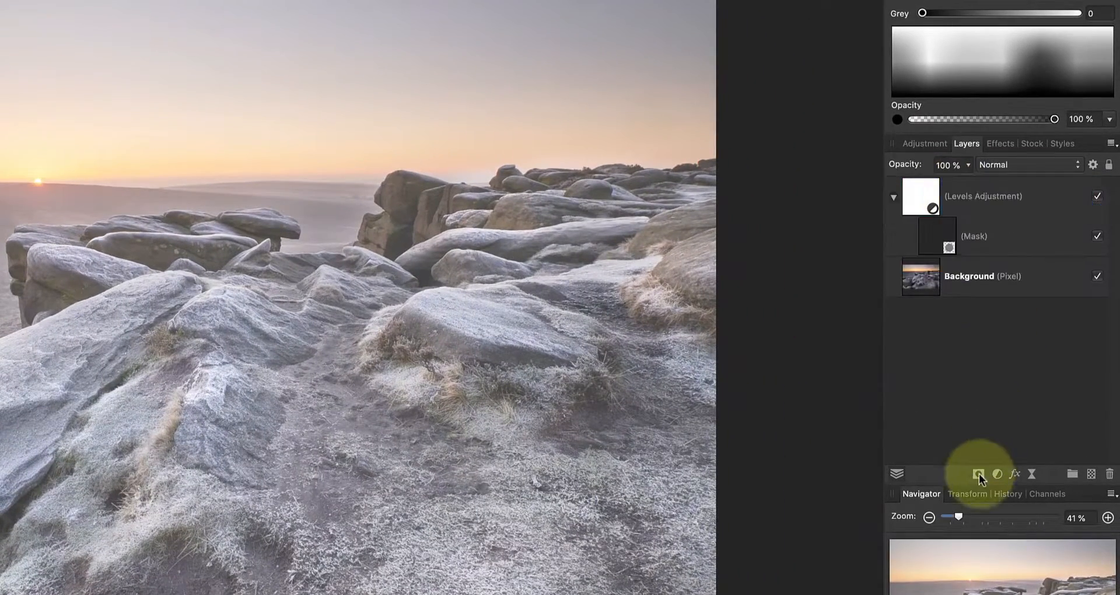
left_click(937, 236)
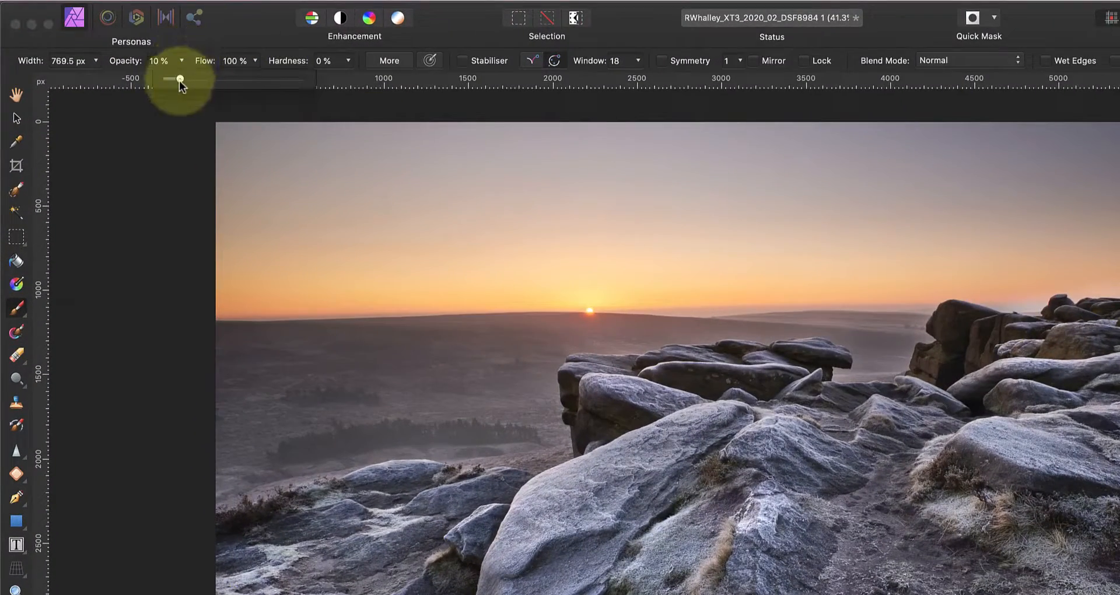
- Set the mask brush to 20% opacity and 40% hardness for the valley, then lower it to 10%
left_click_drag(178, 78, 192, 78)
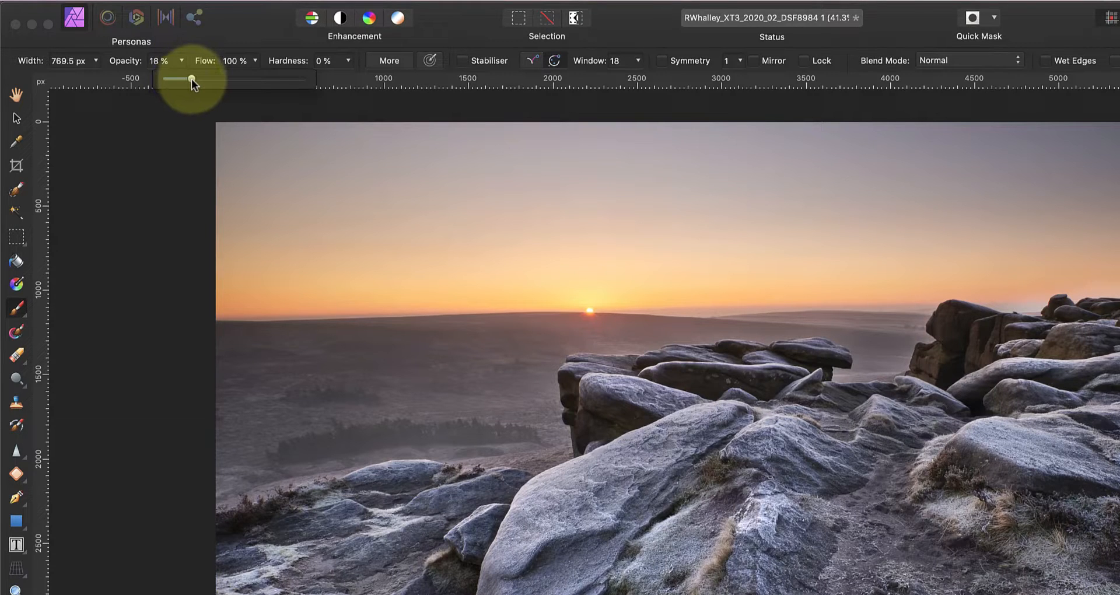
left_click_drag(190, 79, 192, 80)
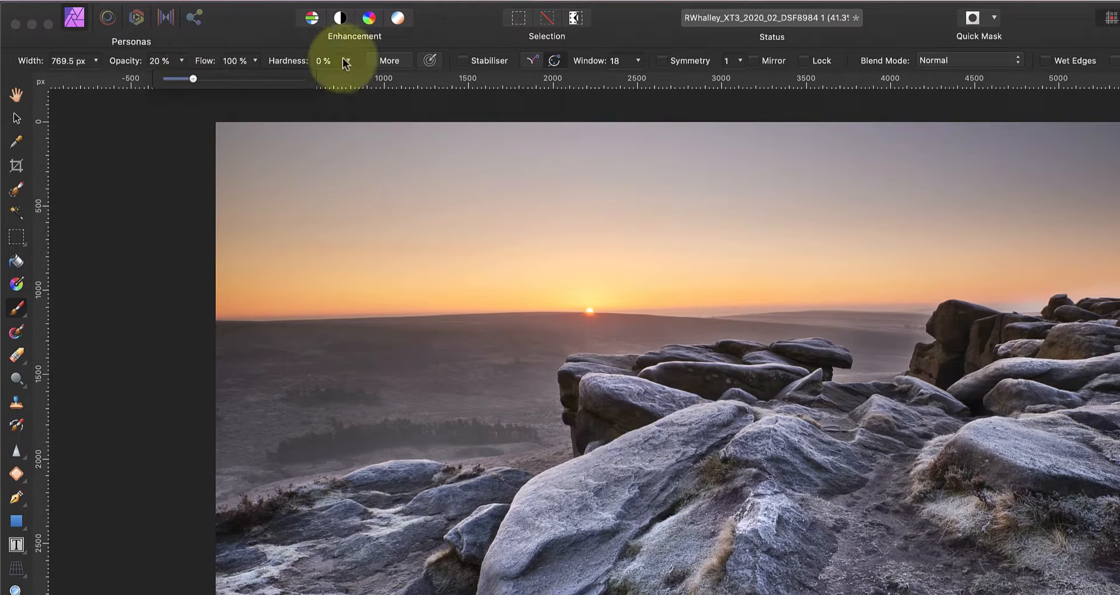
left_click_drag(192, 78, 399, 78)
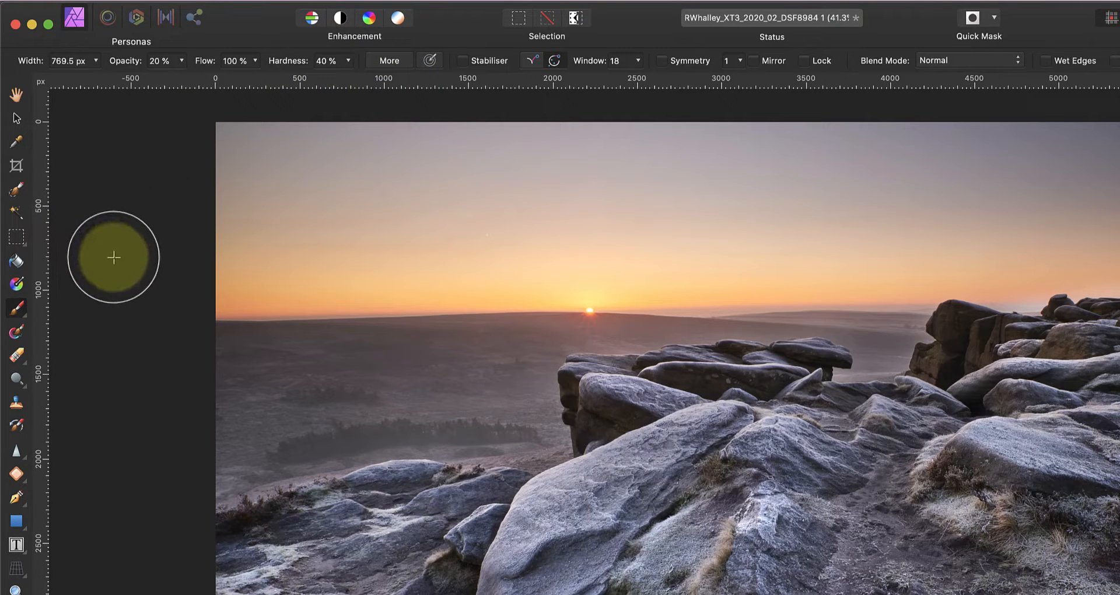
mouse_move(118, 321)
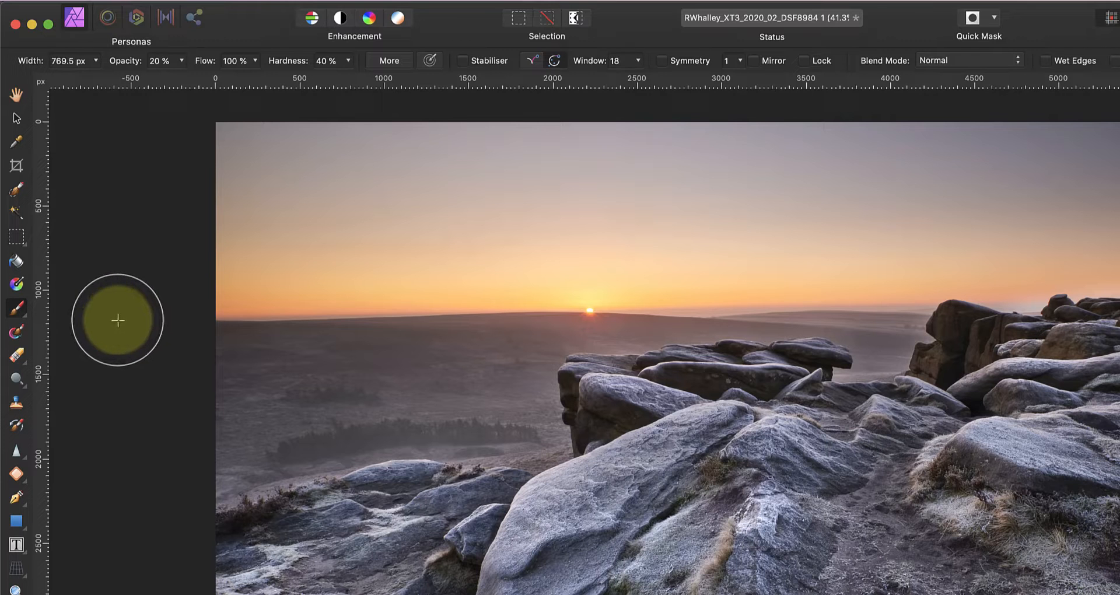
mouse_move(237, 455)
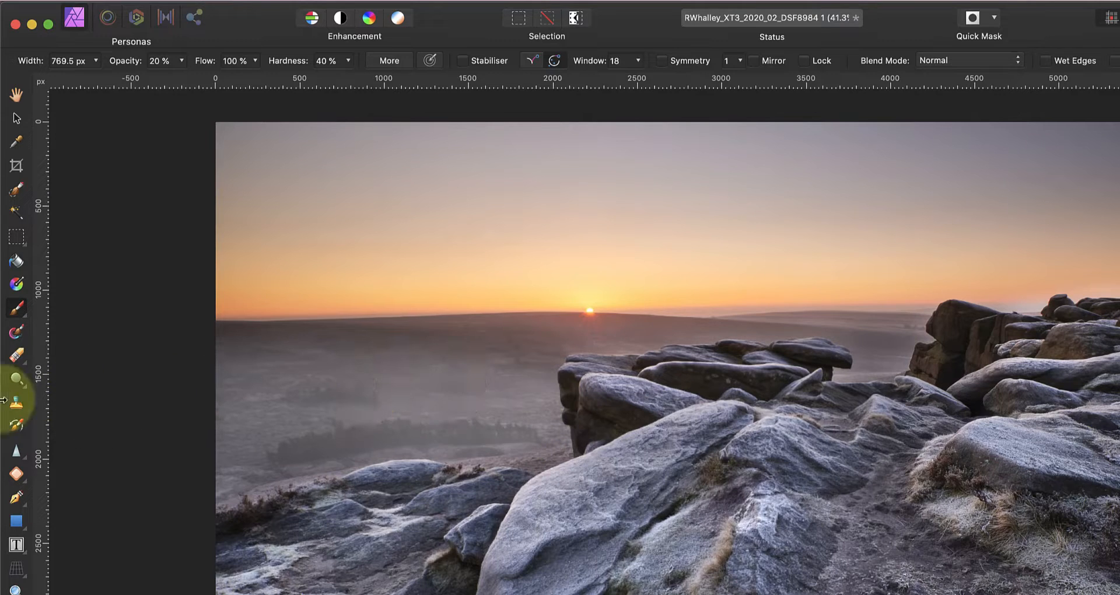
mouse_move(887, 339)
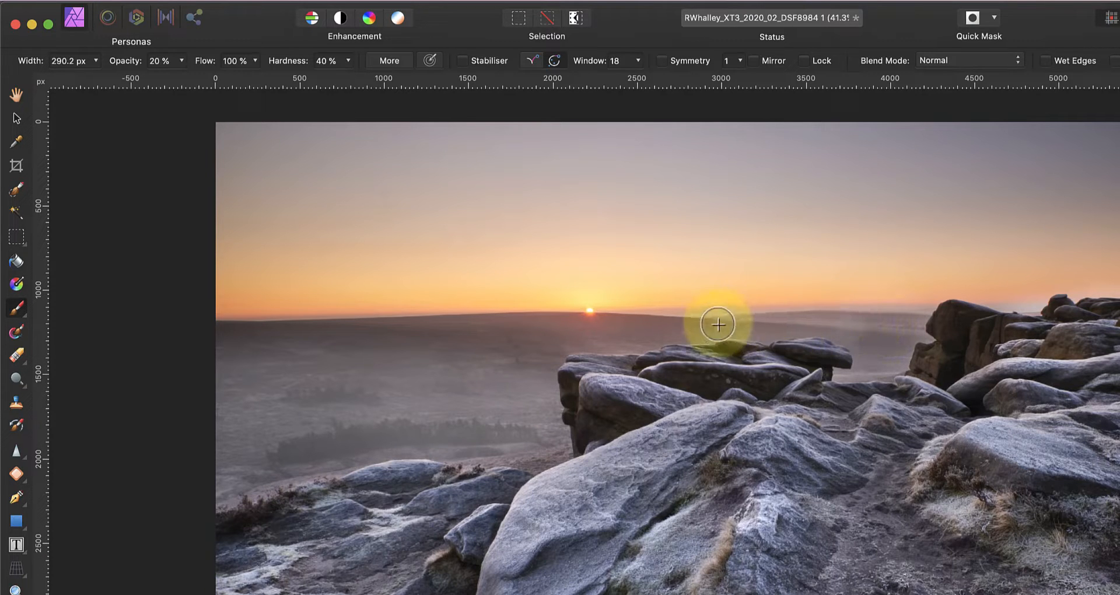
mouse_move(762, 327)
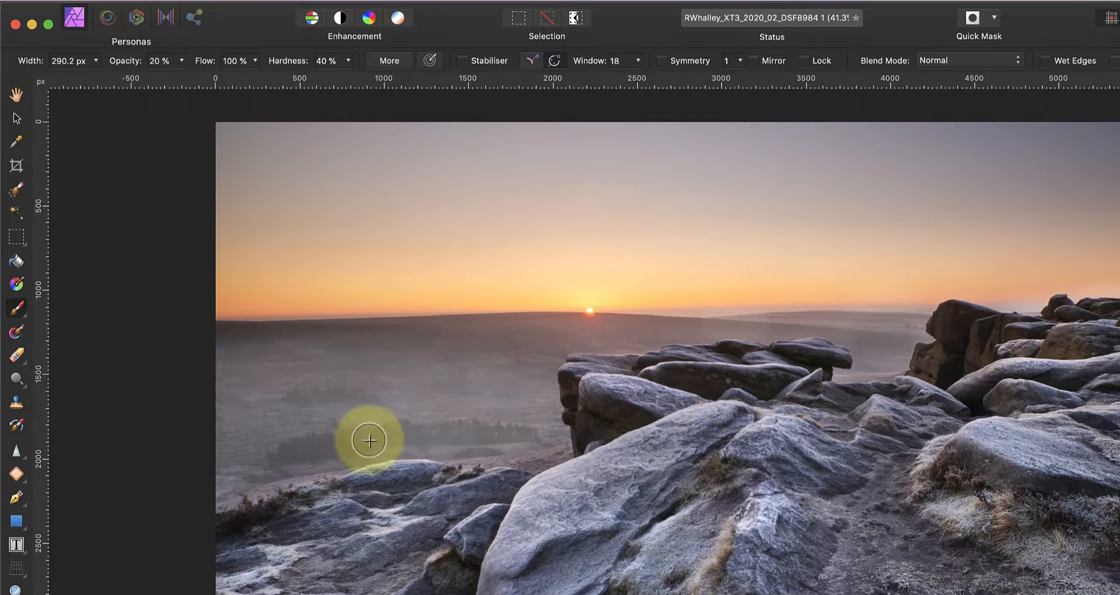
mouse_move(370, 400)
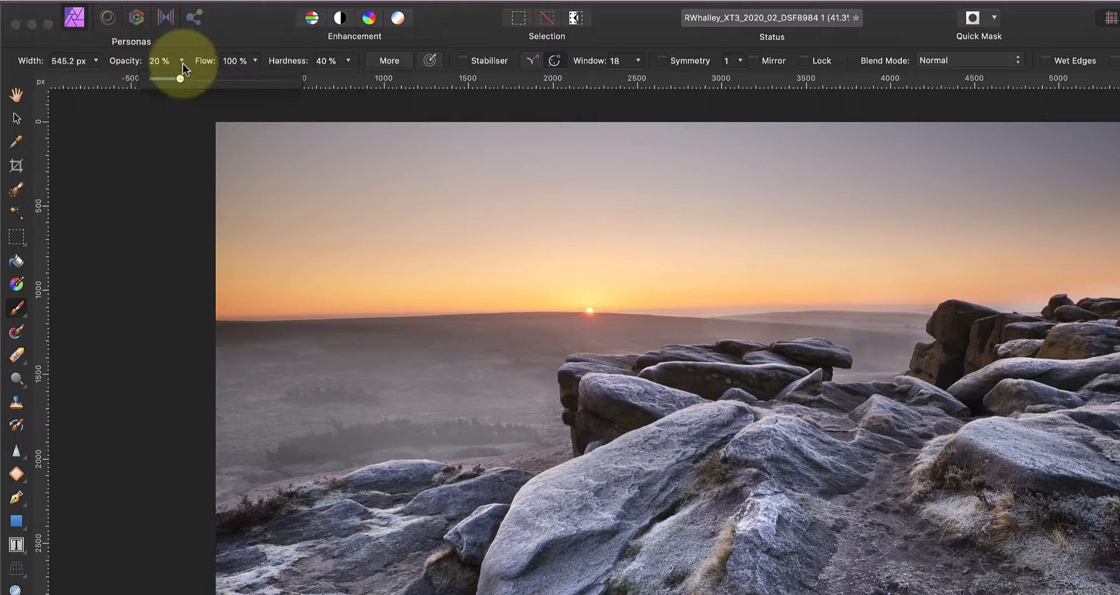
left_click_drag(179, 79, 165, 79)
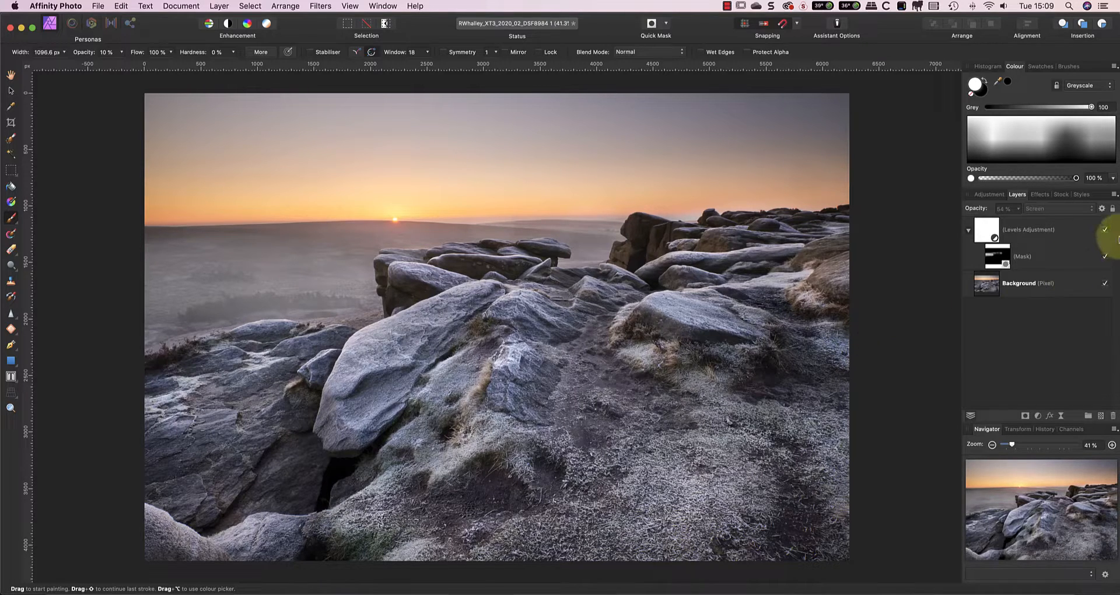
left_click(1020, 282)
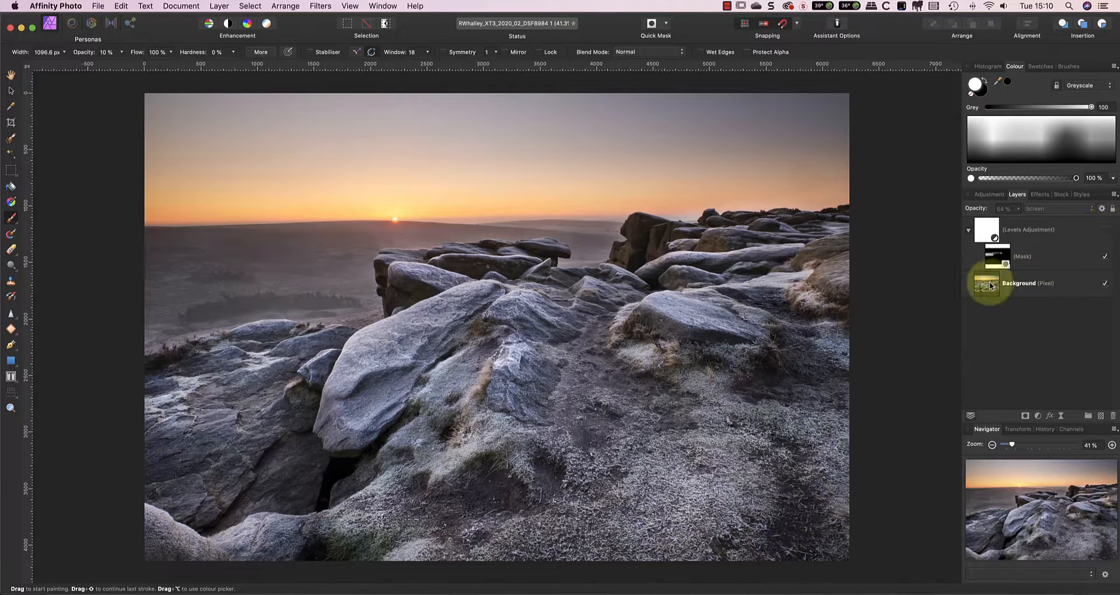
left_click(1029, 283)
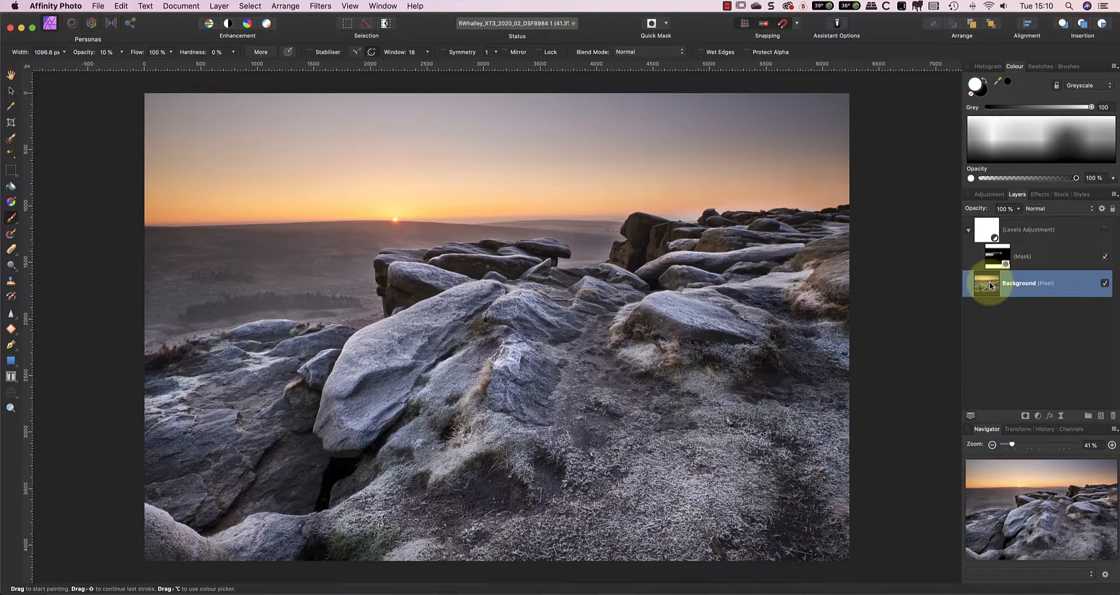
right_click(1022, 284)
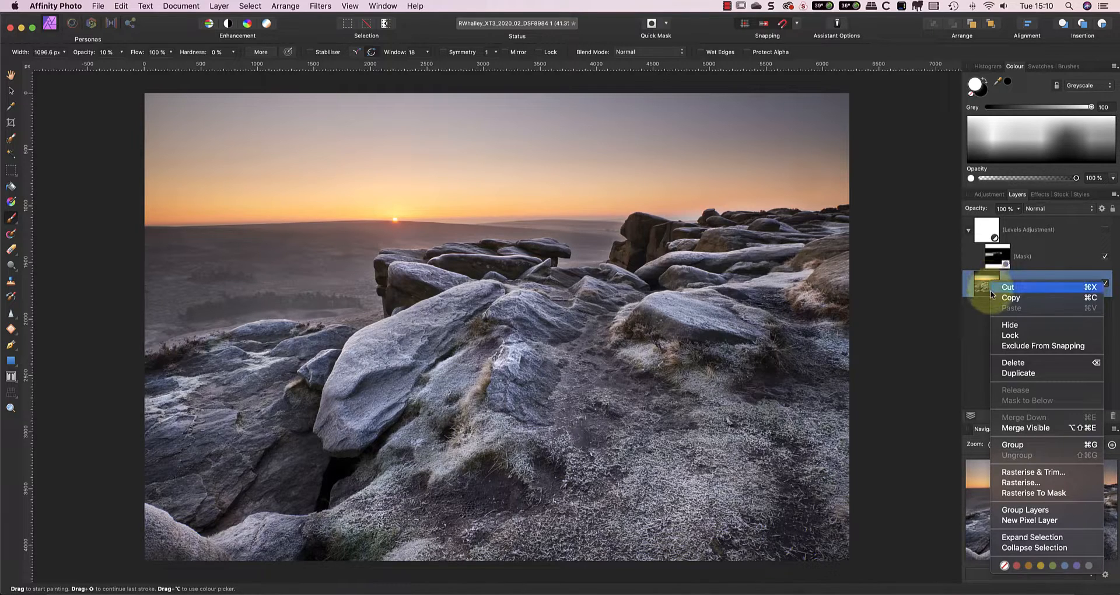
left_click(1018, 373)
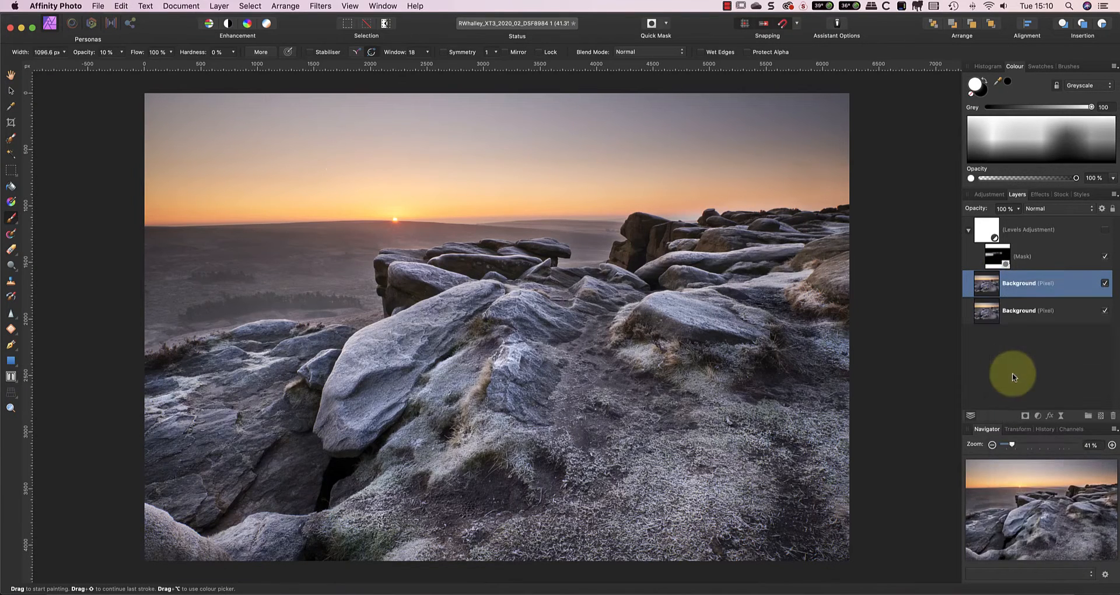
double_click(1019, 282)
type("Fog")
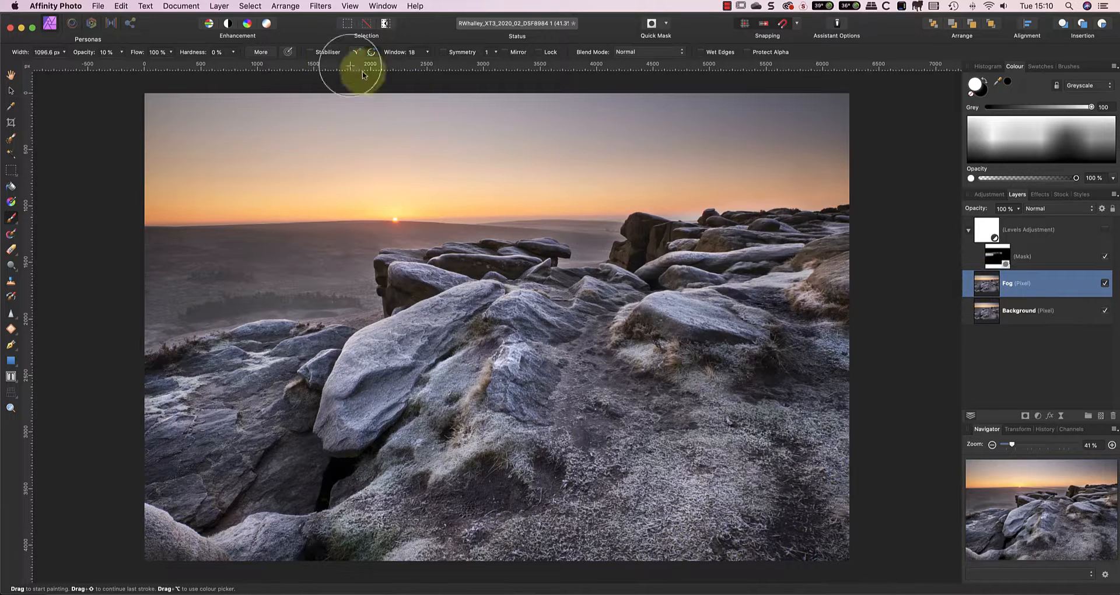
left_click(320, 6)
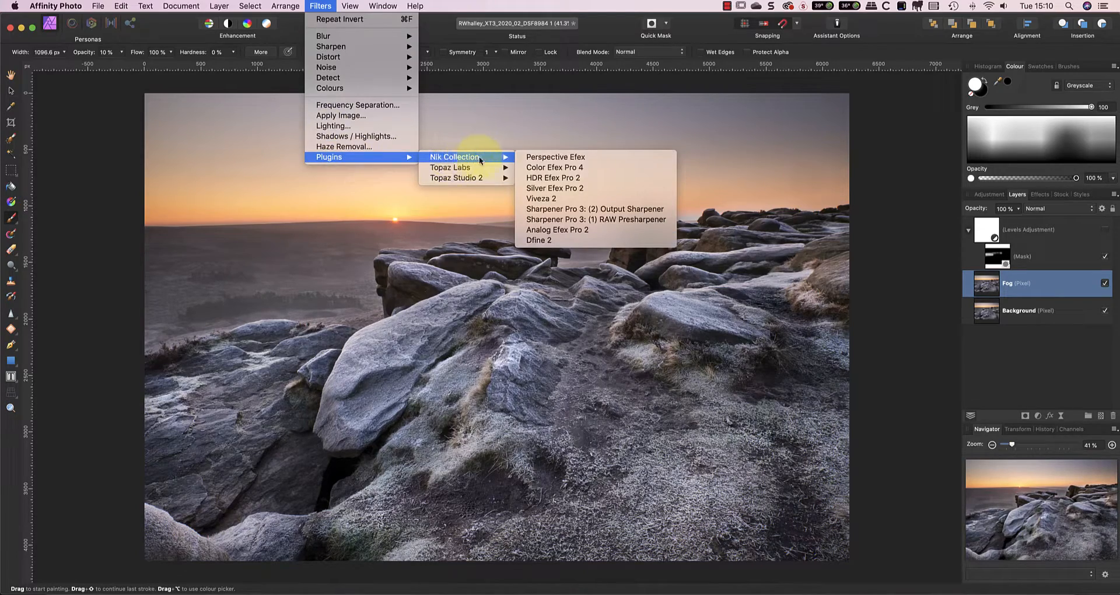
mouse_move(565, 167)
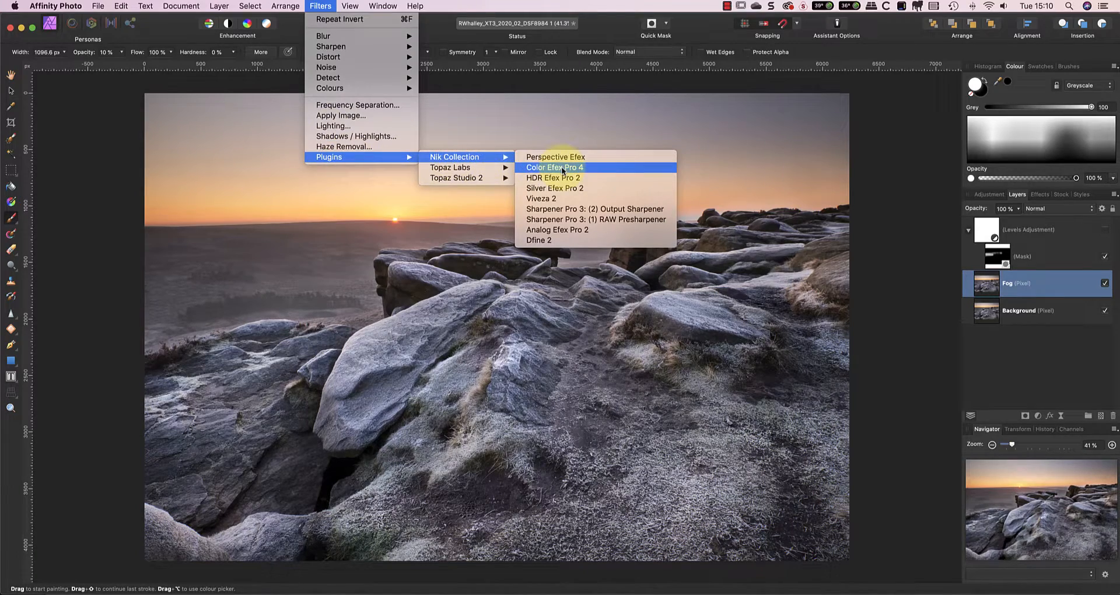
- Launch Color Efex Pro 4 on the Fog layer via Filters > Plugins > Nik Collection
left_click(554, 167)
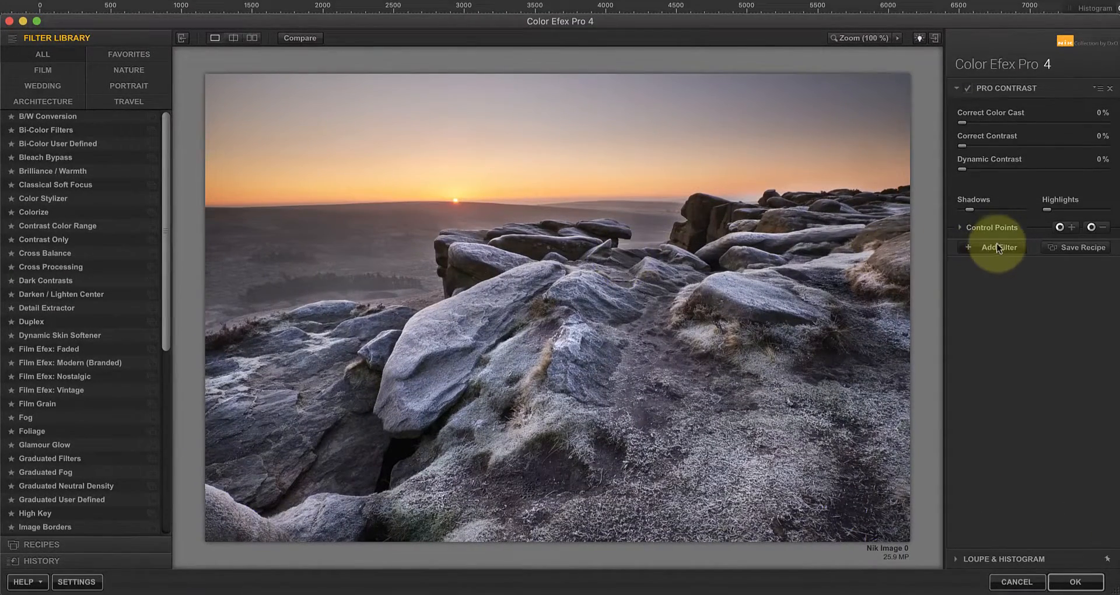
- Add a Fog filter after Pro Contrast, trying methods and settling on method 3 at 50% intensity
left_click(995, 248)
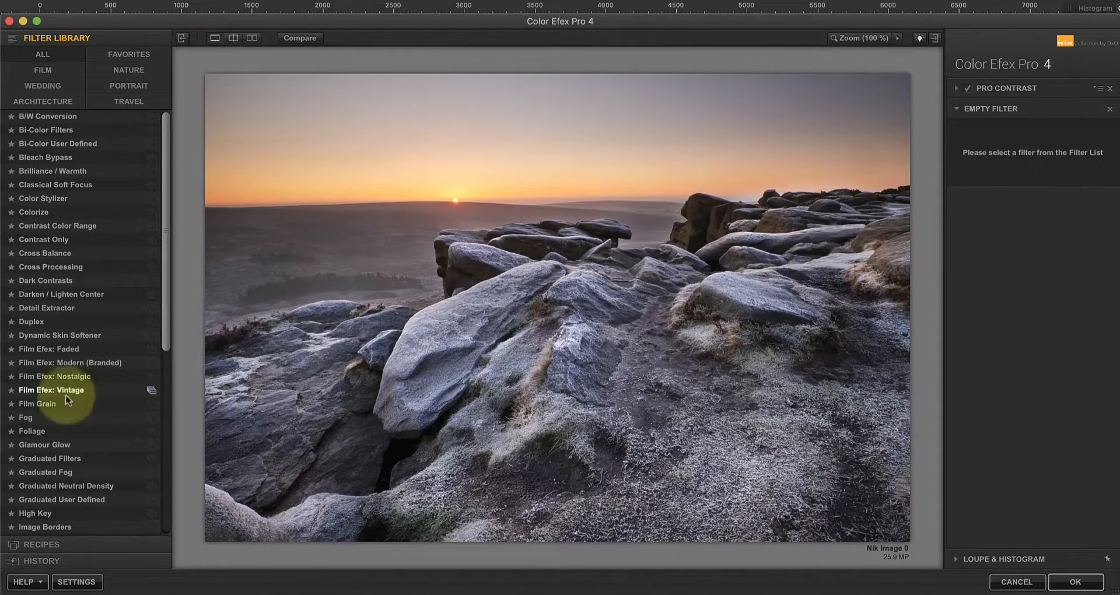
left_click(24, 418)
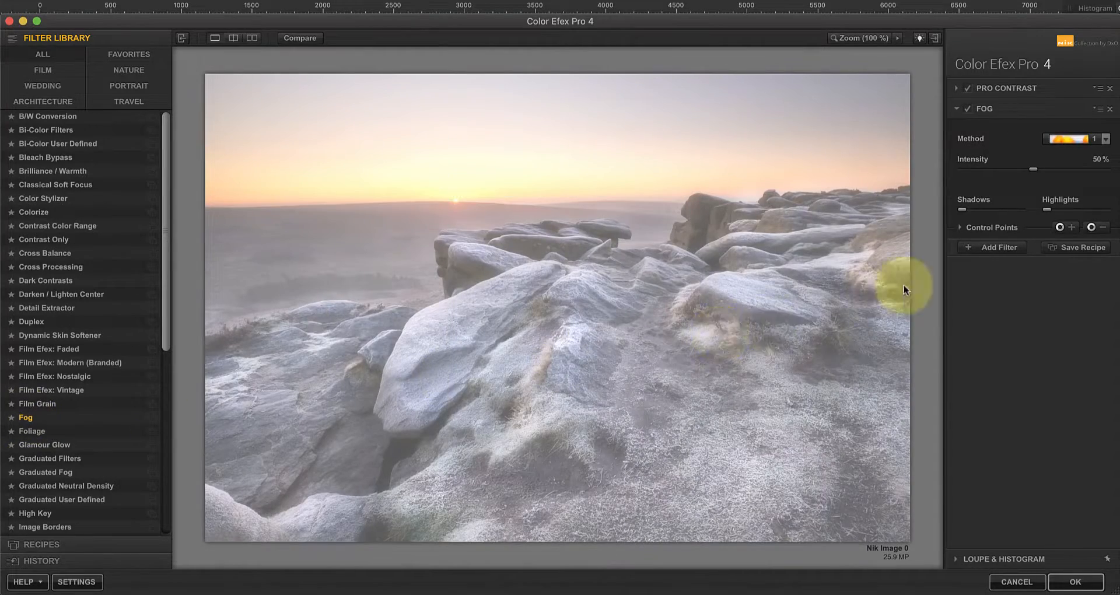
left_click(1106, 139)
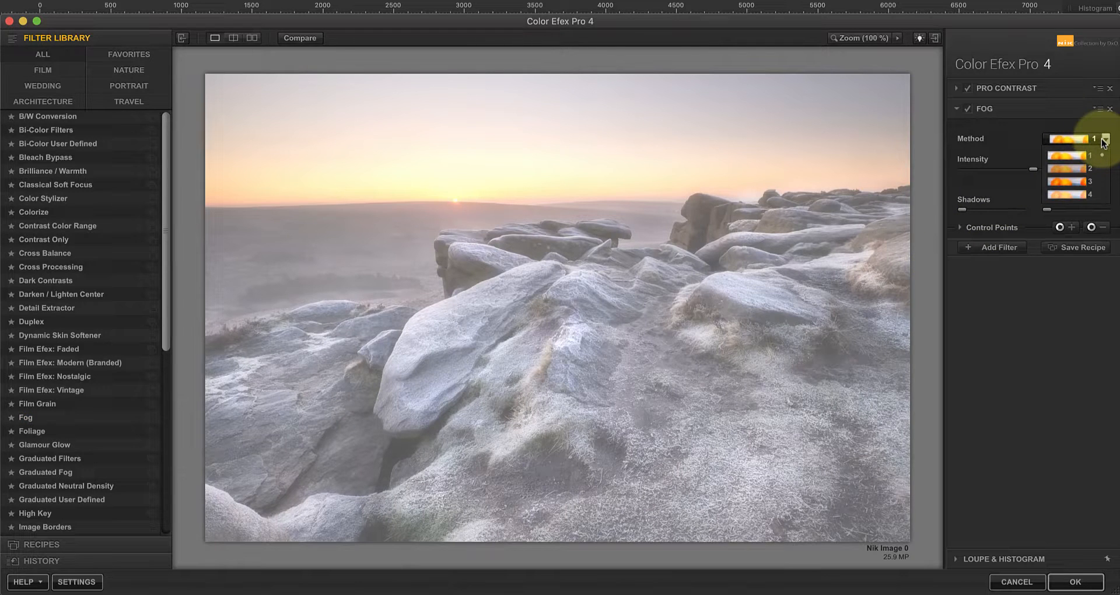
left_click(1071, 181)
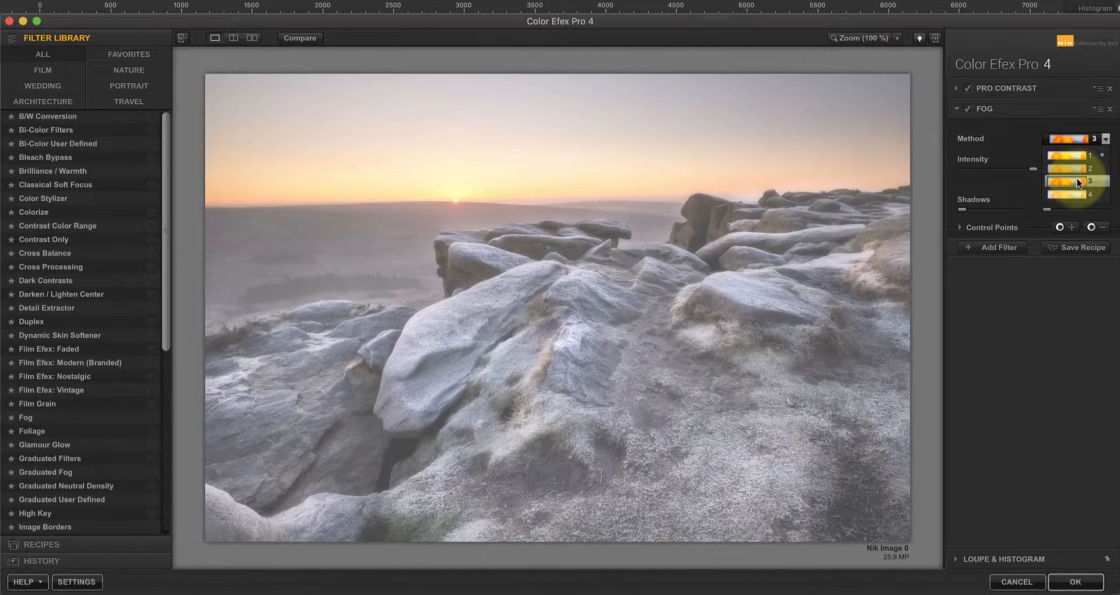
left_click(1074, 194)
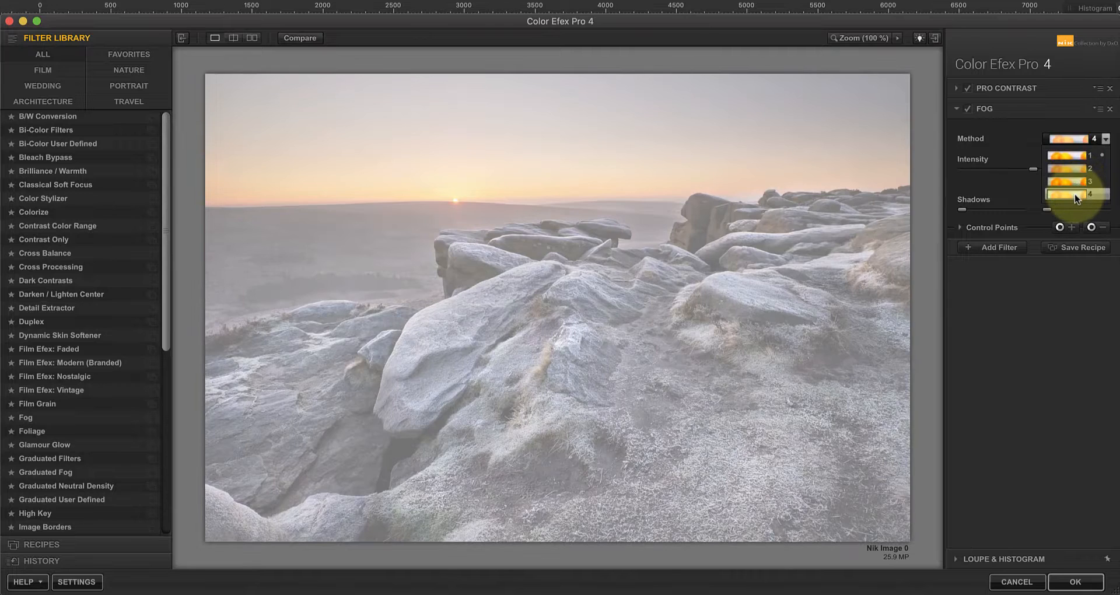
left_click(1074, 180)
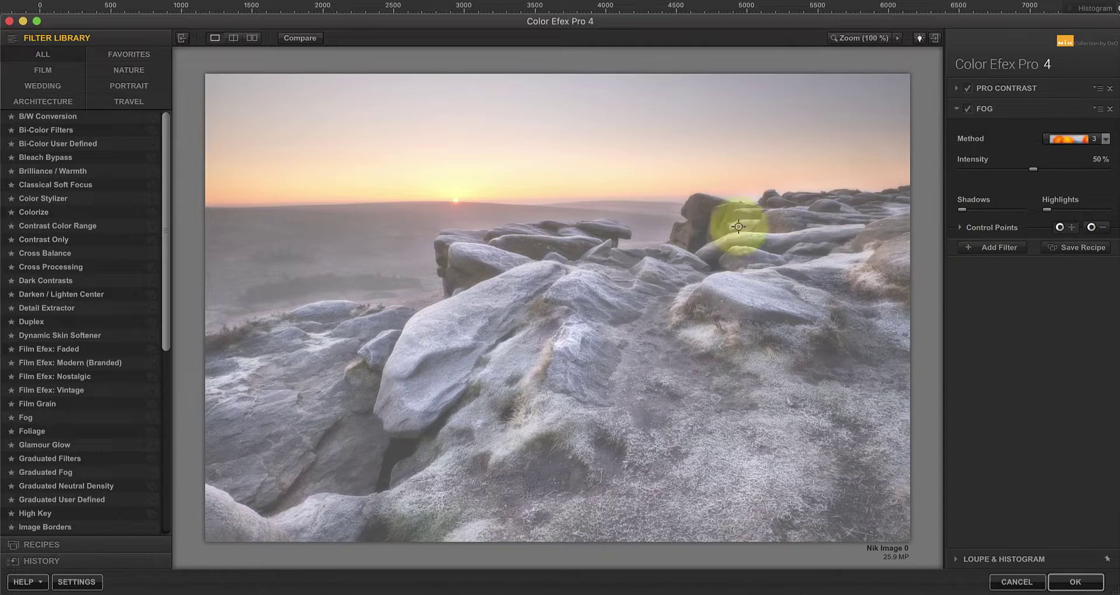
- Place control points in the valley and on the distant rocks and set their sizes
left_click_drag(738, 227, 279, 272)
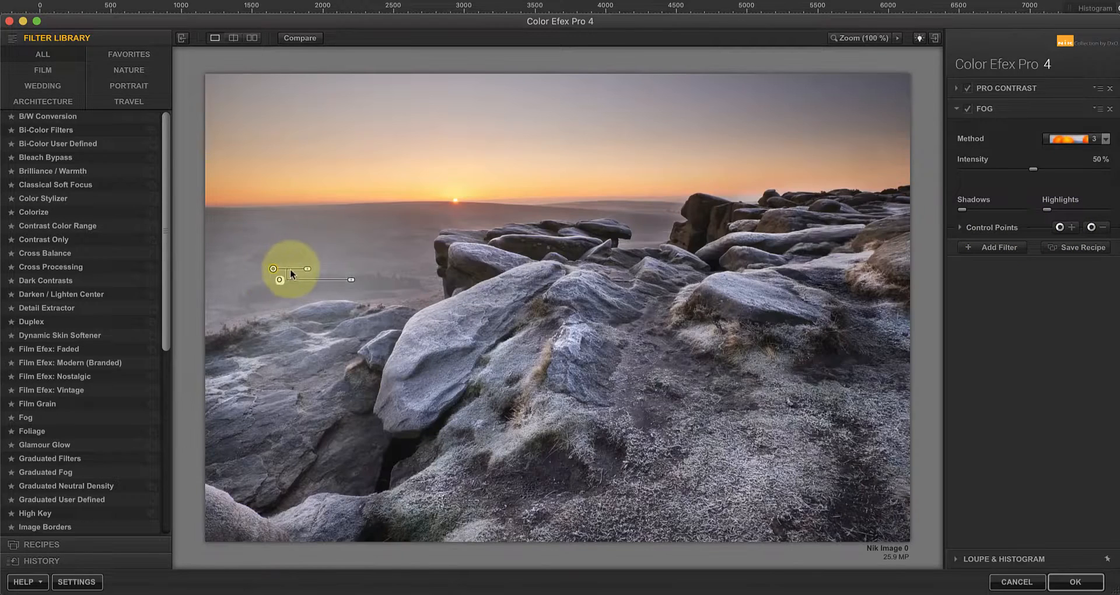
left_click_drag(278, 268, 276, 277)
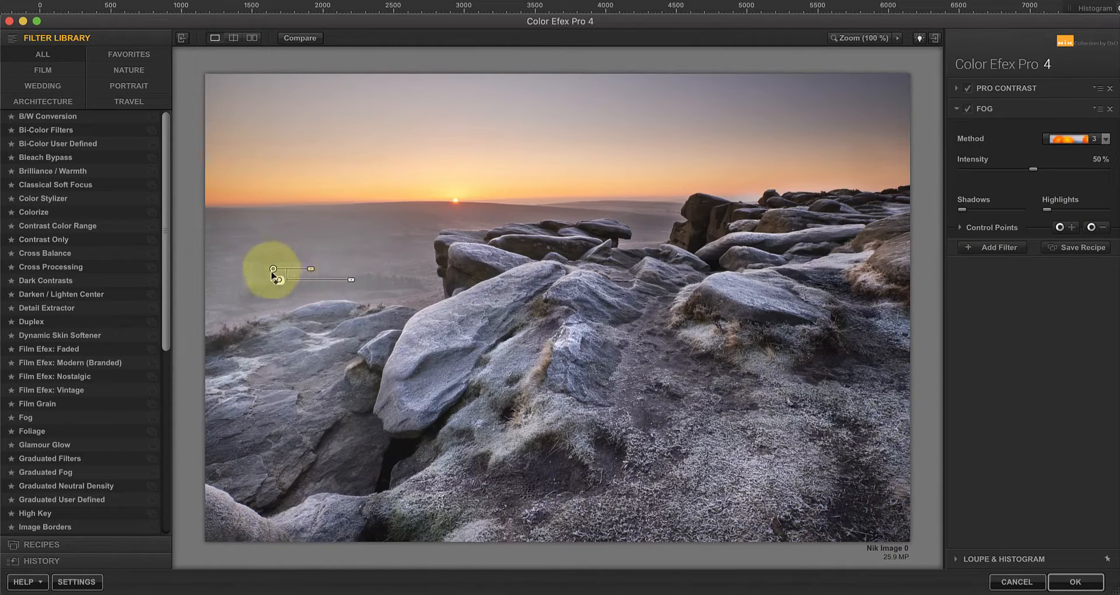
left_click_drag(273, 277, 357, 278)
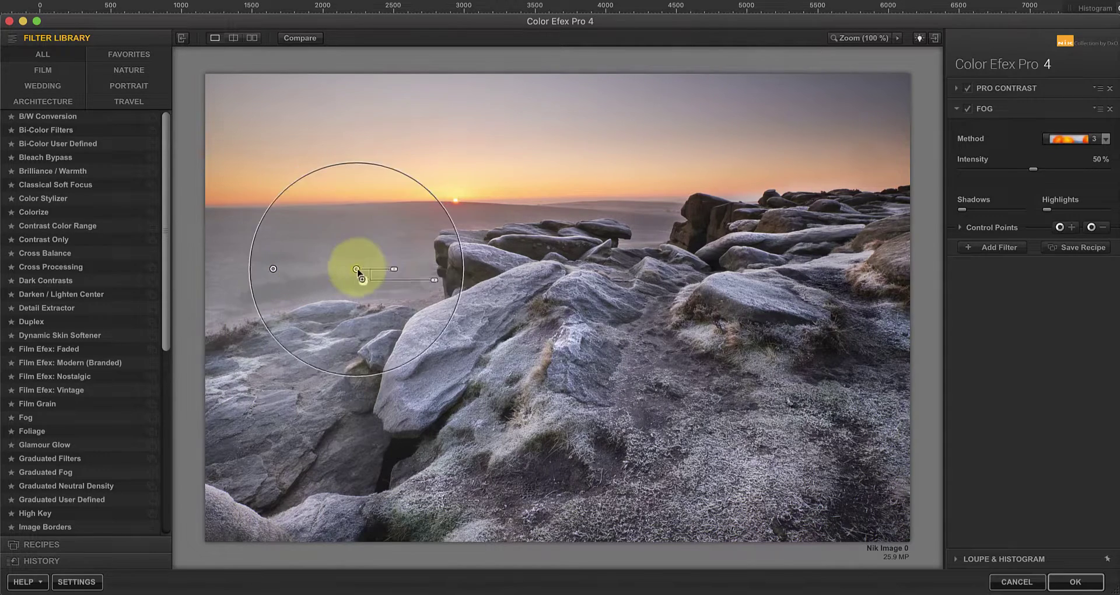
left_click_drag(357, 273, 697, 219)
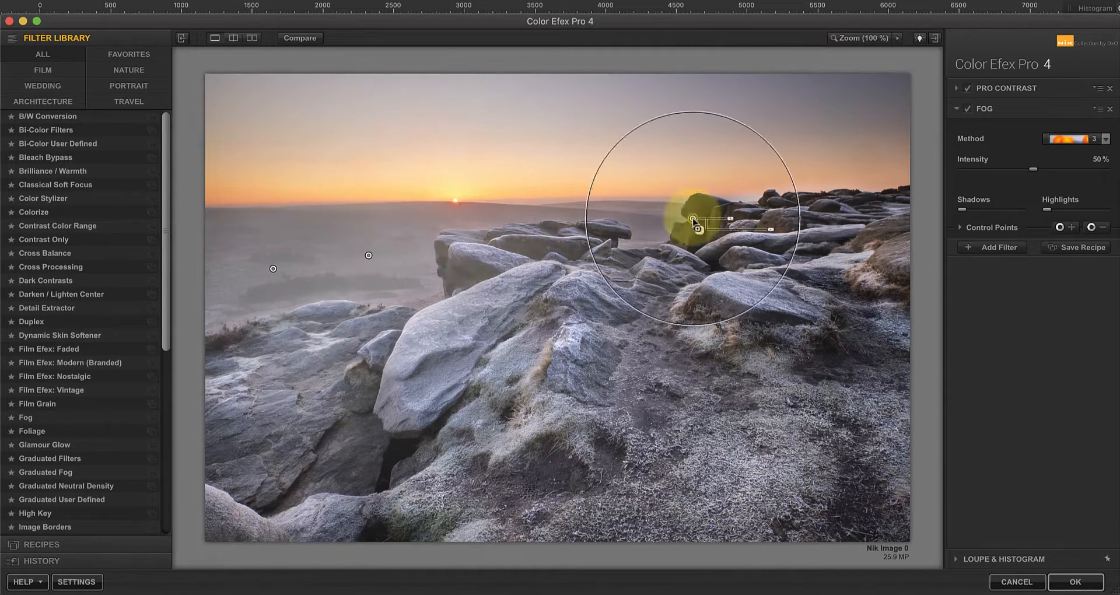
left_click_drag(696, 221, 646, 214)
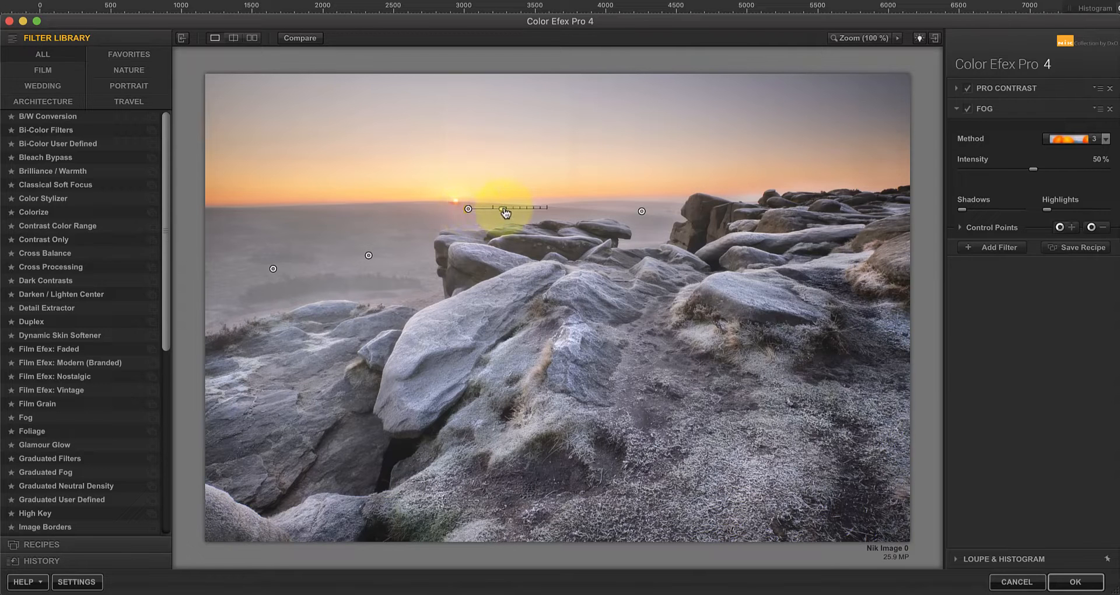
- Lower the horizon control point's fog opacity, leaving mist in the valley at 62% intensity
left_click_drag(504, 208, 542, 227)
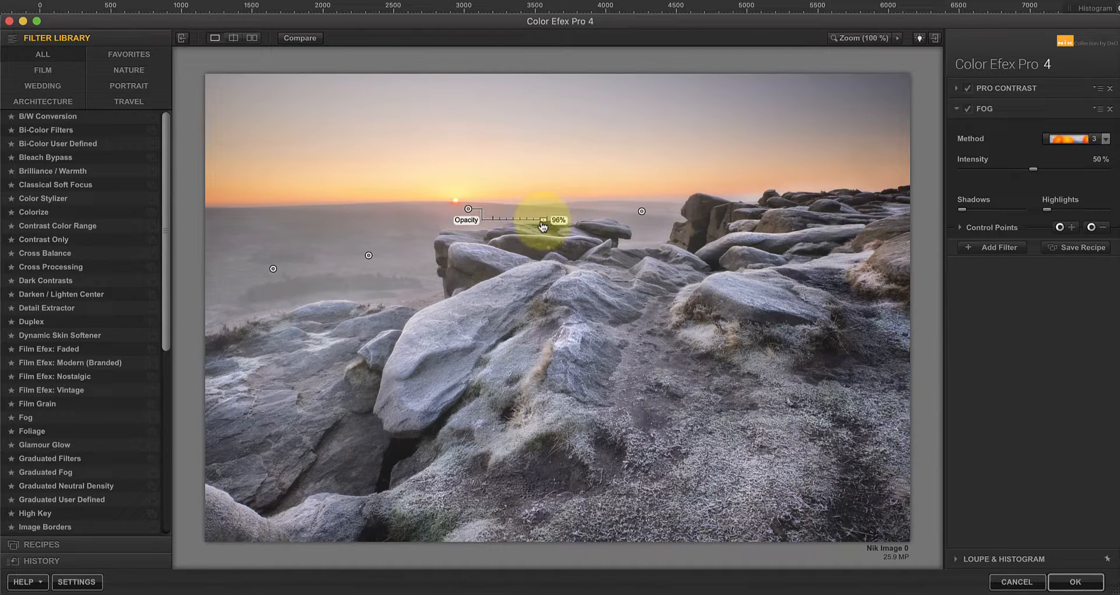
left_click_drag(546, 220, 525, 220)
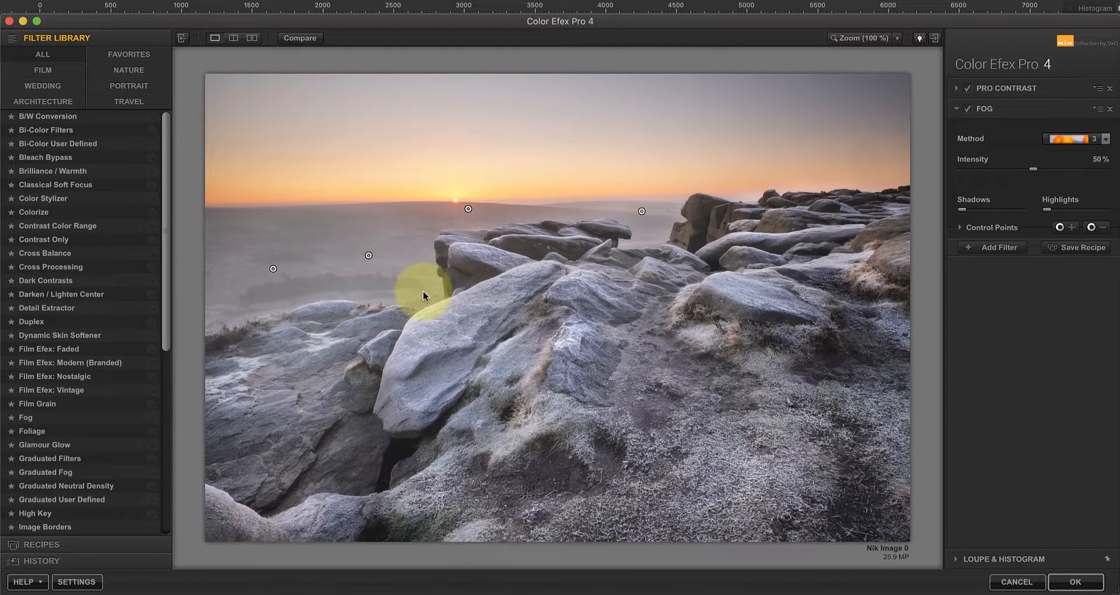
mouse_move(743, 268)
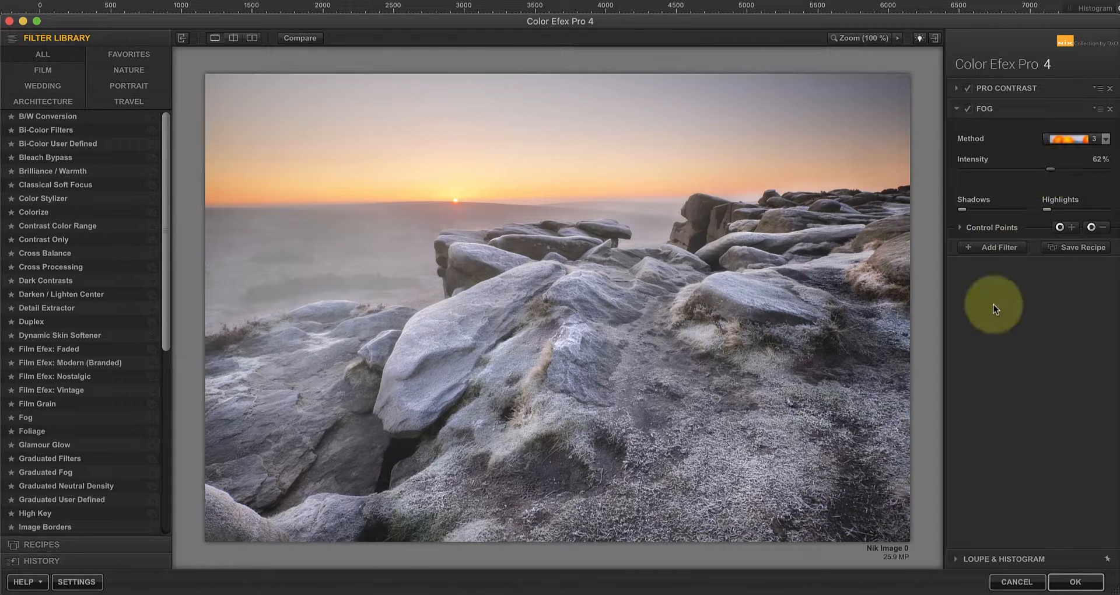
mouse_move(1000, 321)
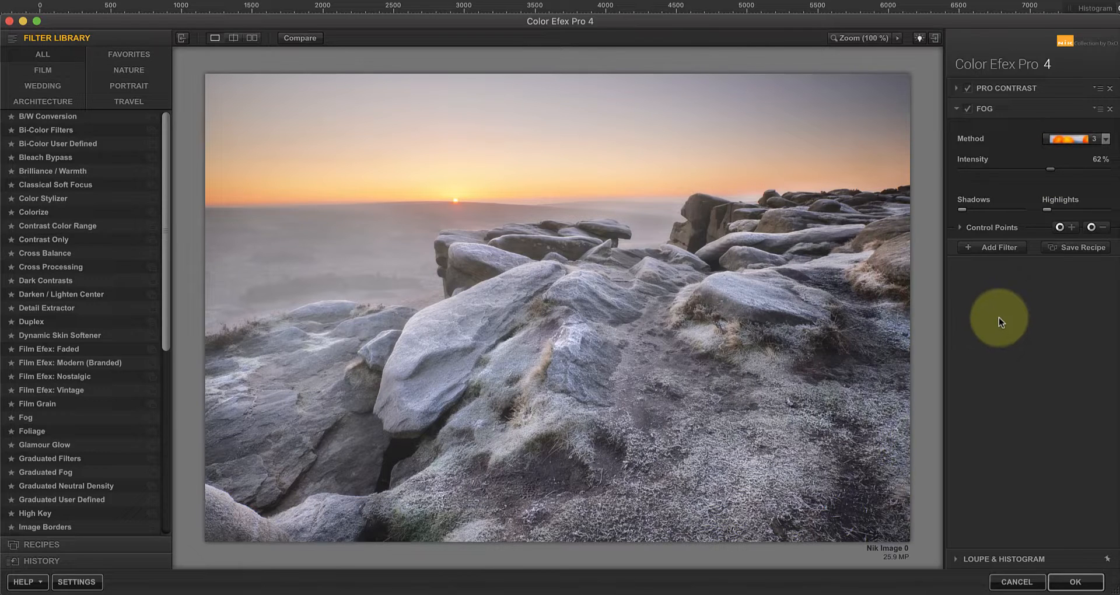
- Apply the fog with OK and return the result to the Fog layer in Affinity Photo
left_click(1073, 581)
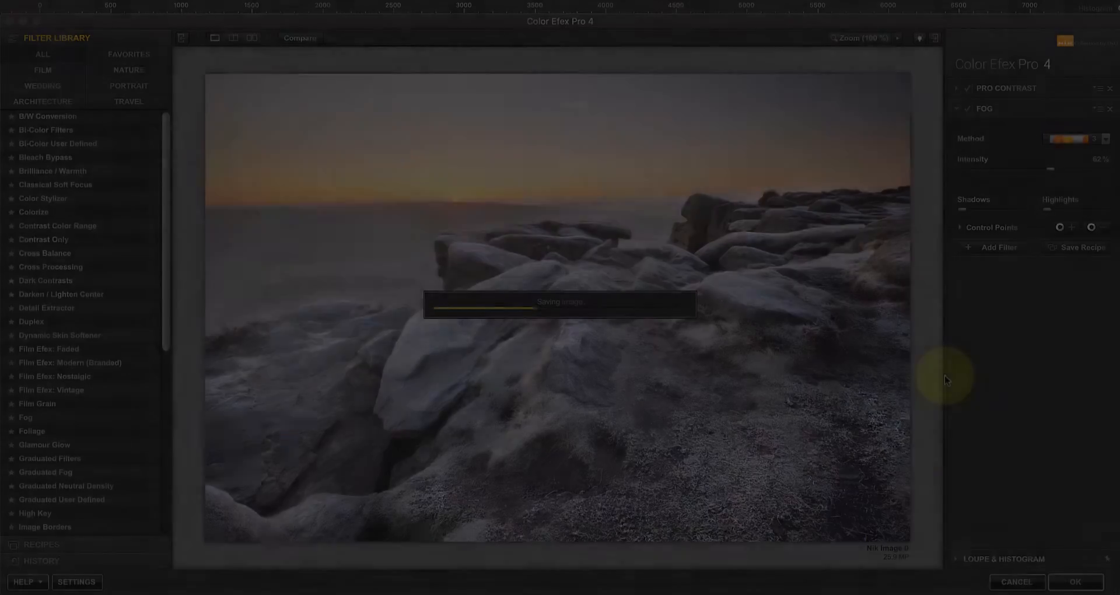
left_click(1074, 580)
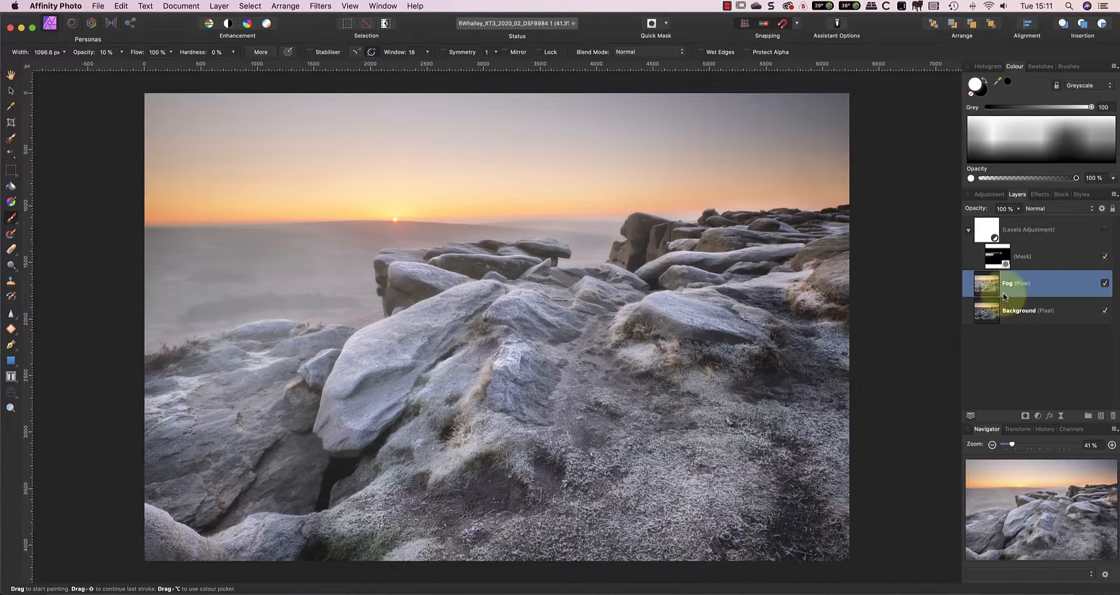
- Hide the Fog layer and switch to the Selection Brush on the Background layer
left_click(1105, 282)
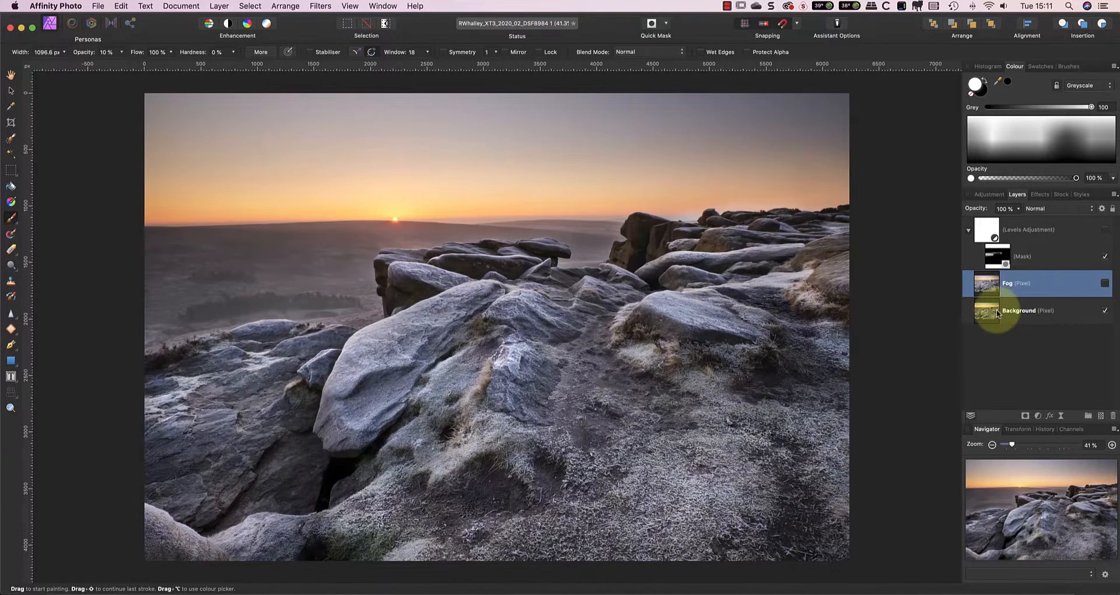
left_click(1020, 310)
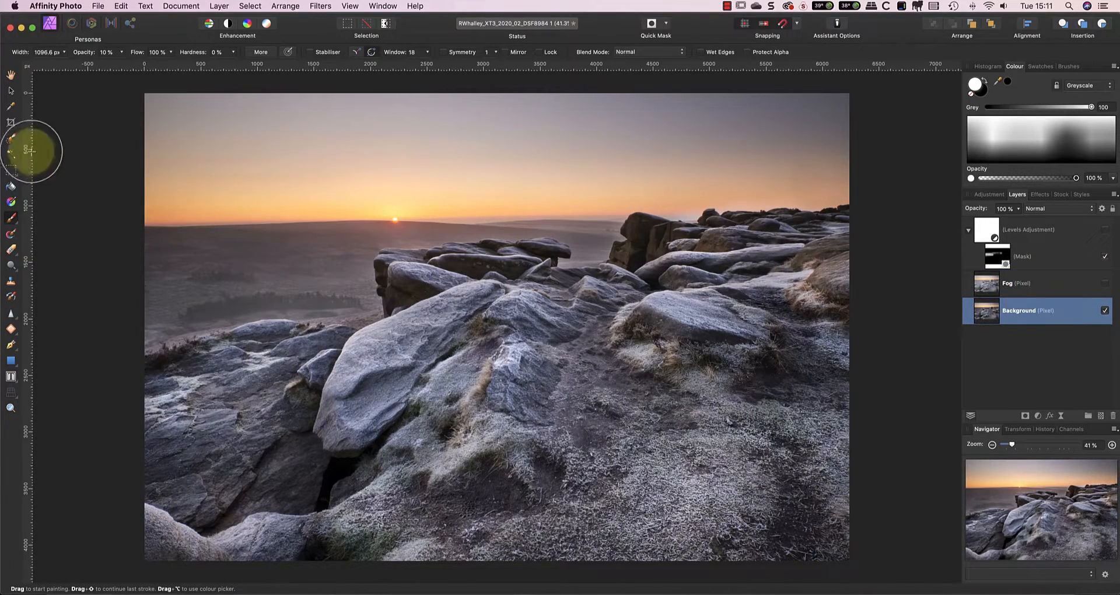
left_click(11, 140)
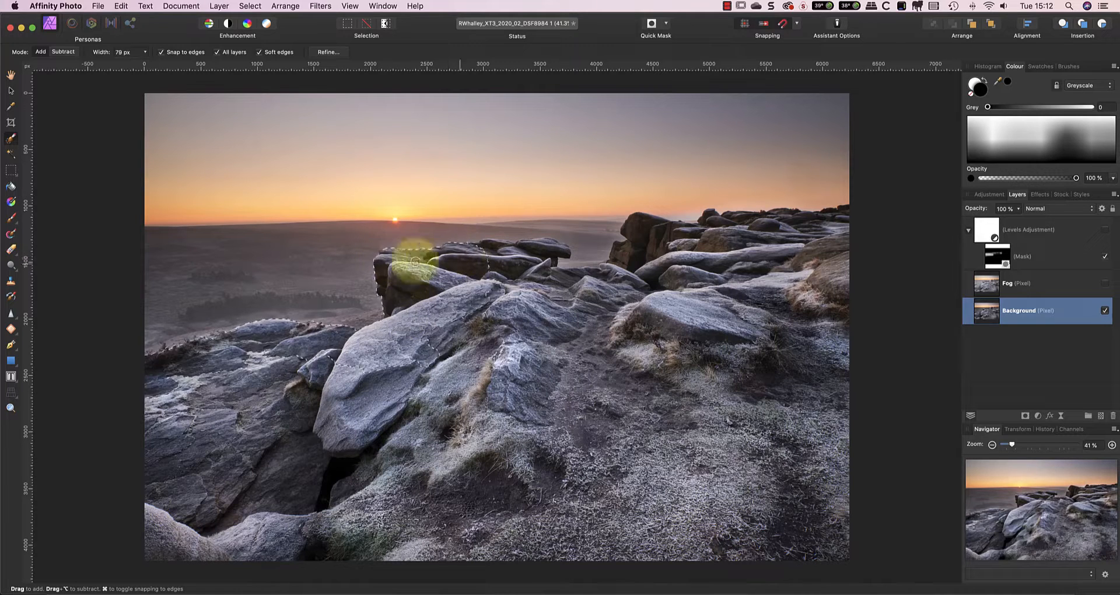
- Paint a selection over the skyline rocks on the left and right
left_click_drag(415, 265, 649, 239)
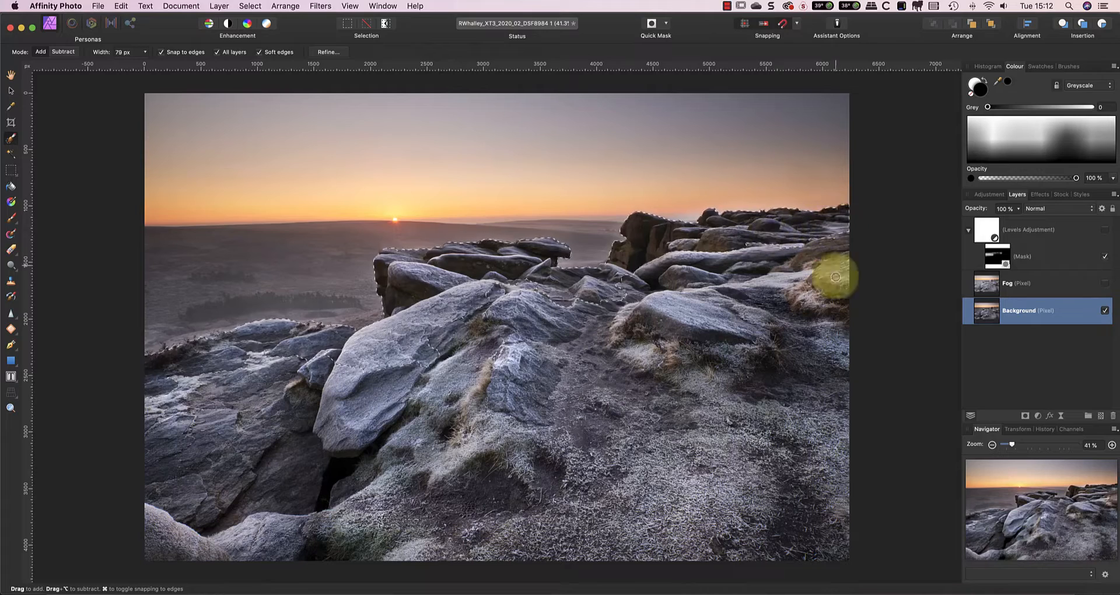
left_click_drag(836, 277, 714, 289)
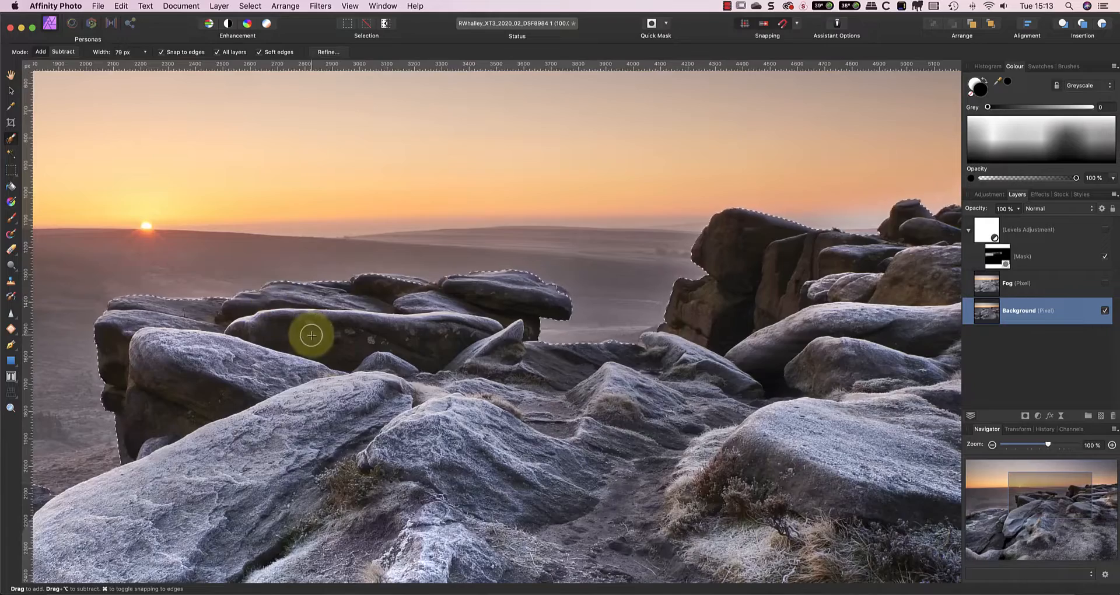
- Extend the rock selection to the rocks on the far side and begin refining it
left_click_drag(310, 335, 477, 85)
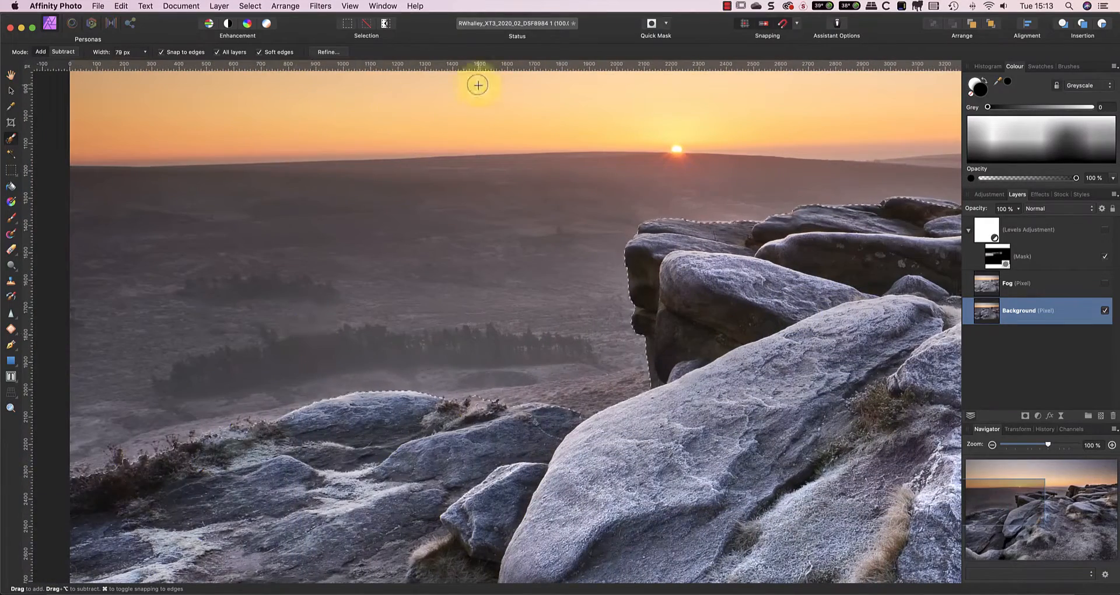
left_click(328, 52)
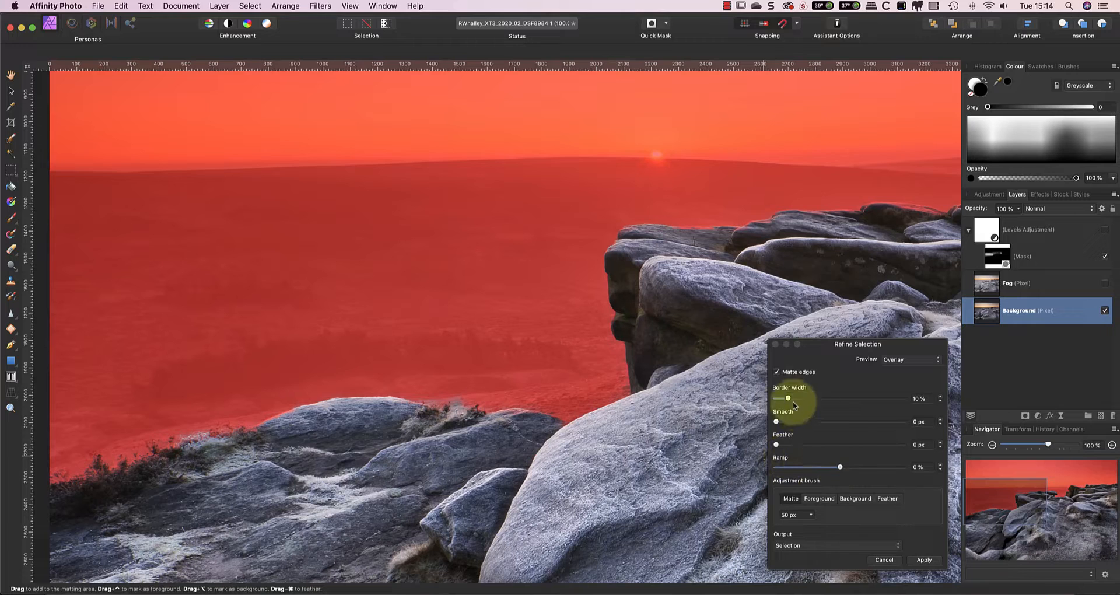
- Refine the rock selection to 6% border width and 40% ramp, then apply it
left_click_drag(789, 397, 784, 397)
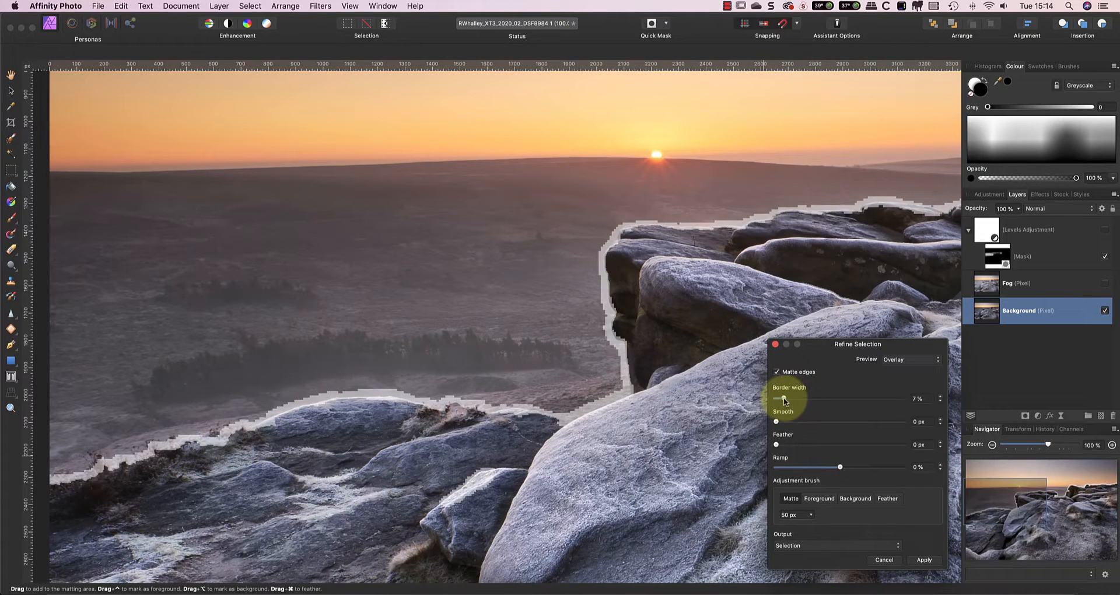
left_click_drag(784, 399, 777, 399)
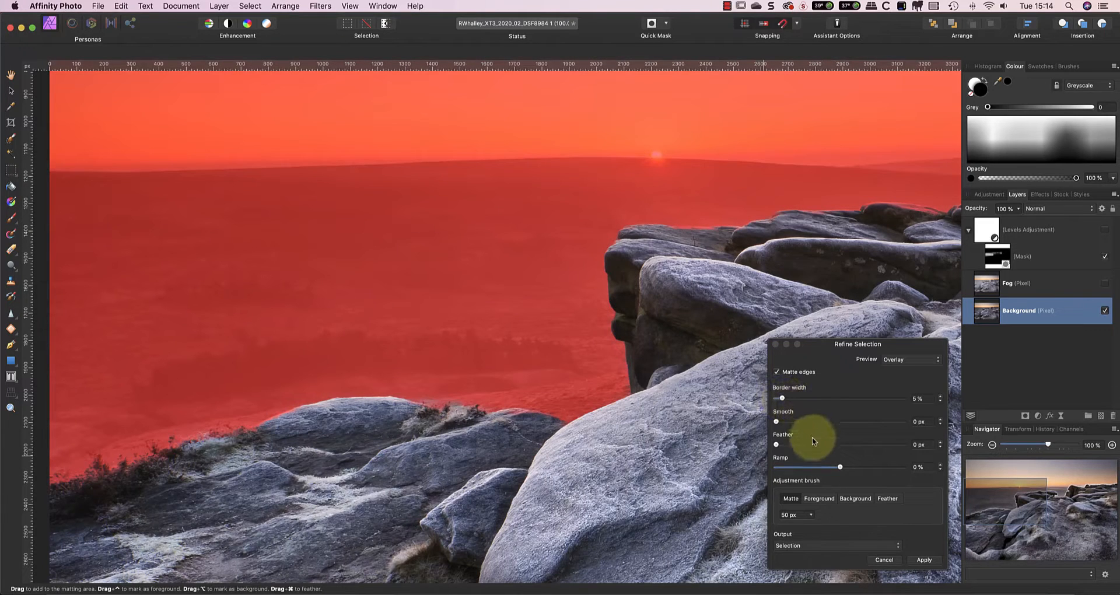
left_click_drag(820, 467, 800, 467)
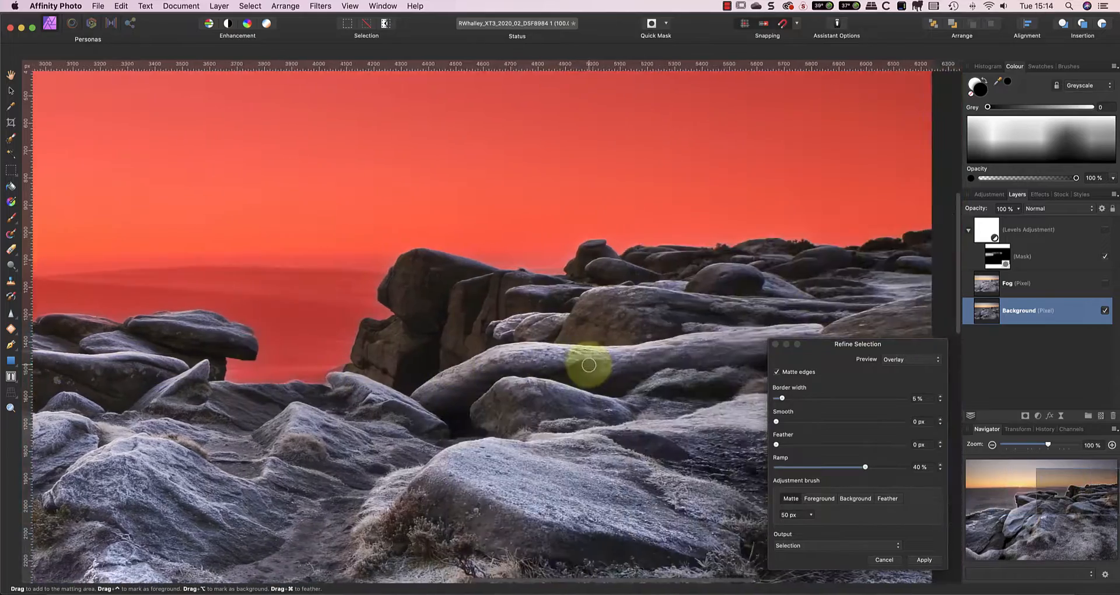
left_click(923, 559)
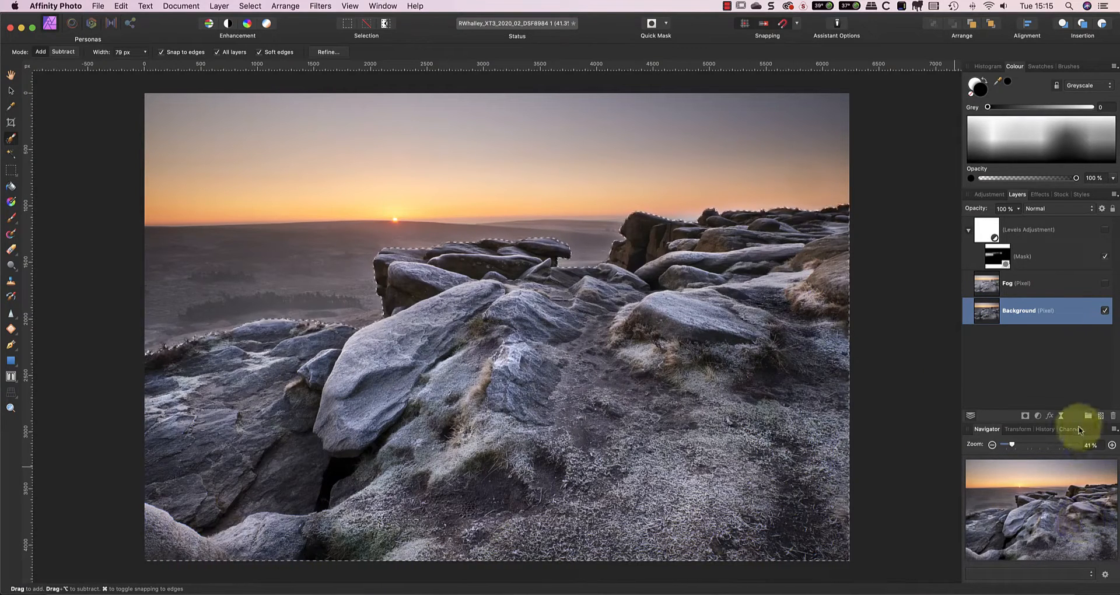
- Store the selection as a spare channel named Rocks and return to the Fog layer
left_click(1071, 428)
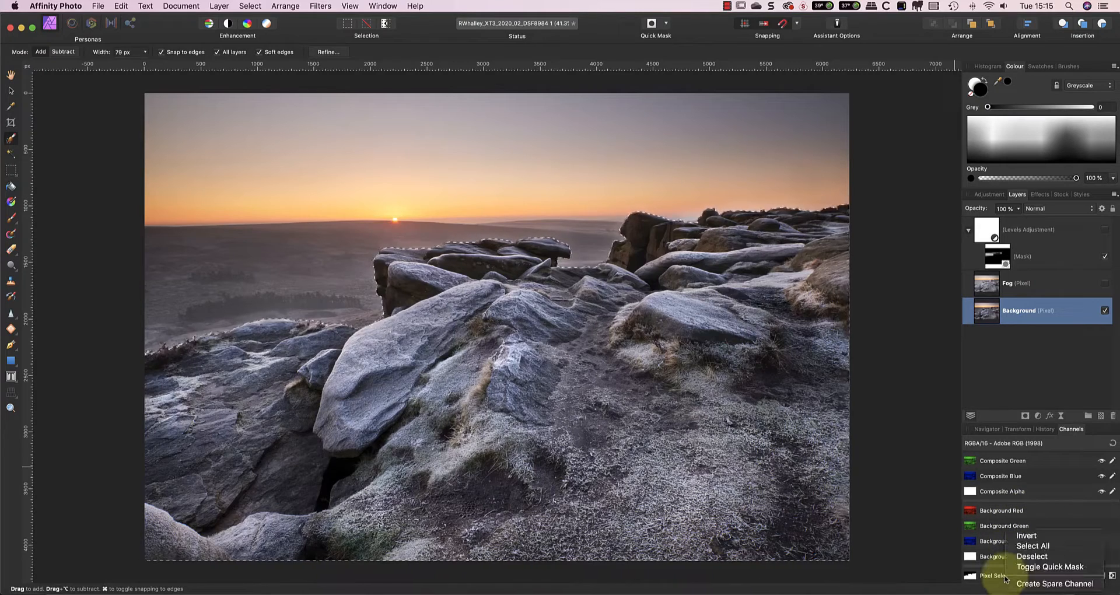
mouse_move(1056, 583)
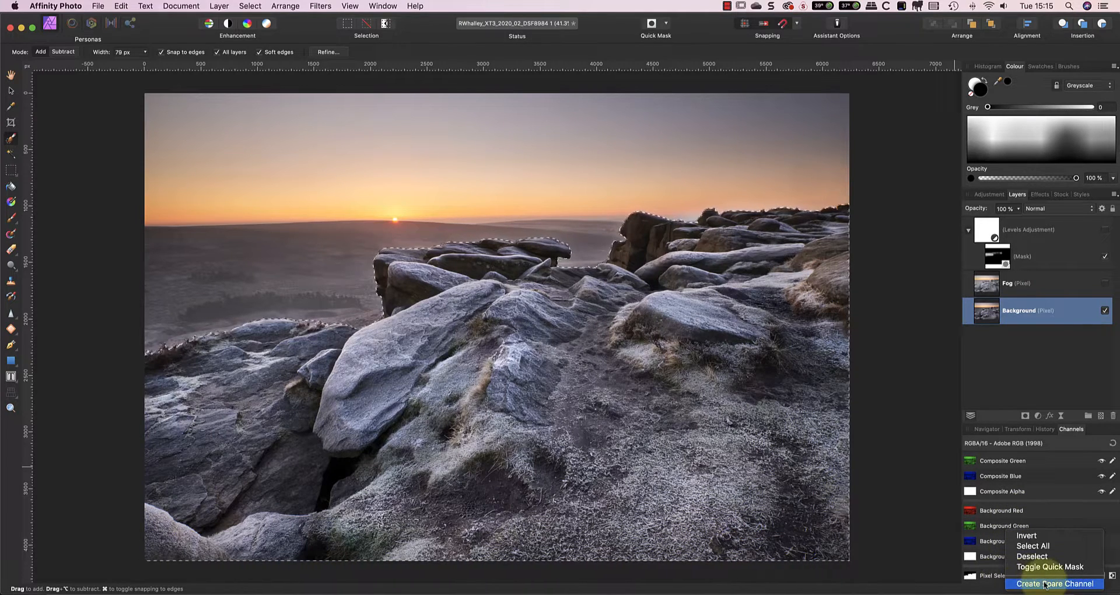
left_click(1055, 583)
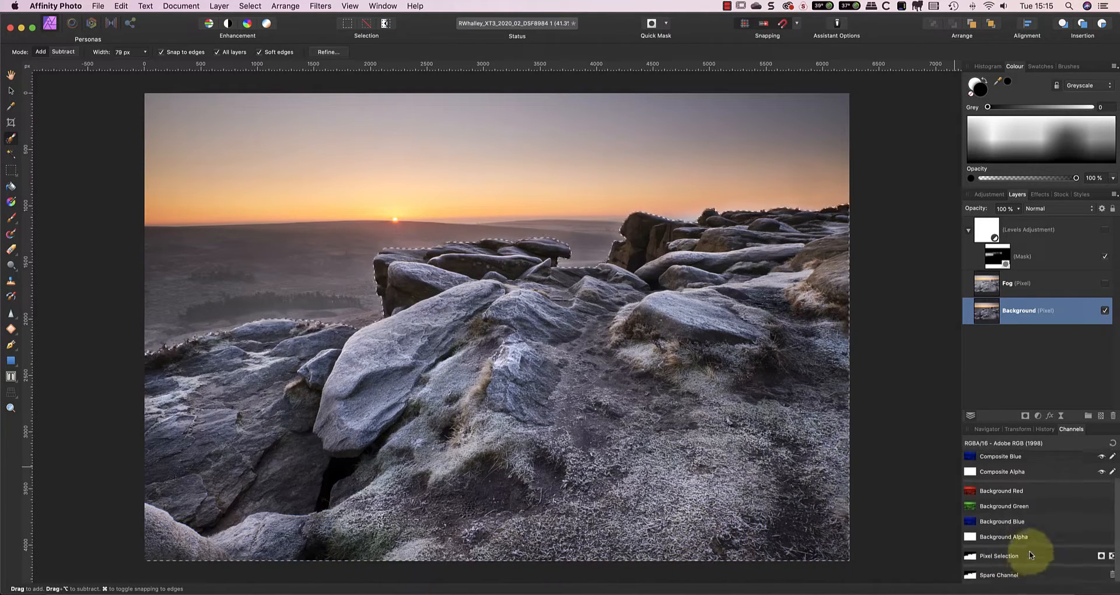
right_click(999, 556)
type("Roc")
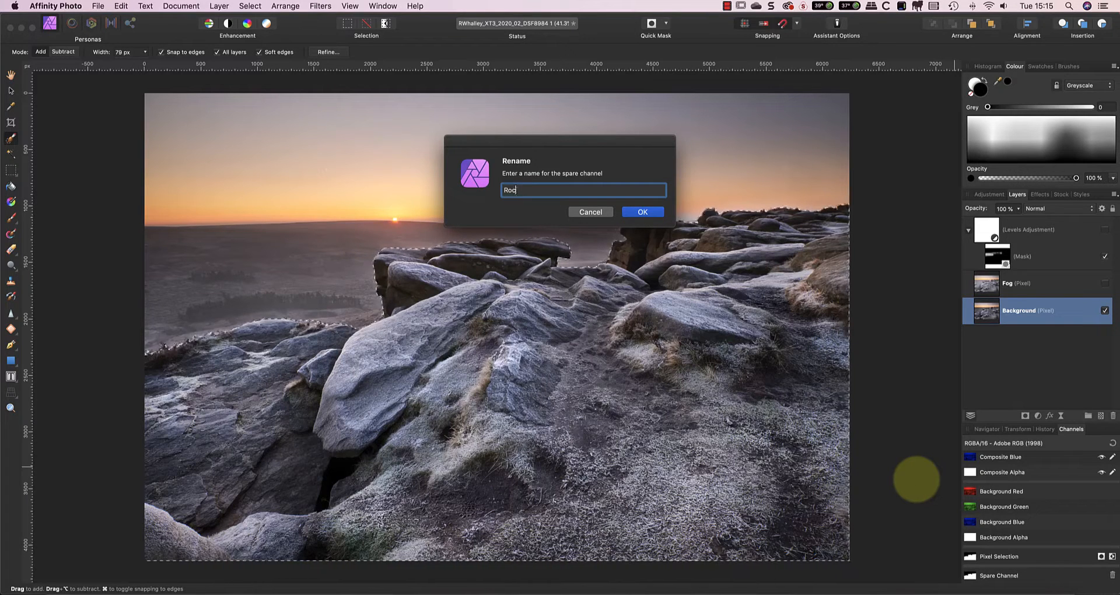
left_click(642, 211)
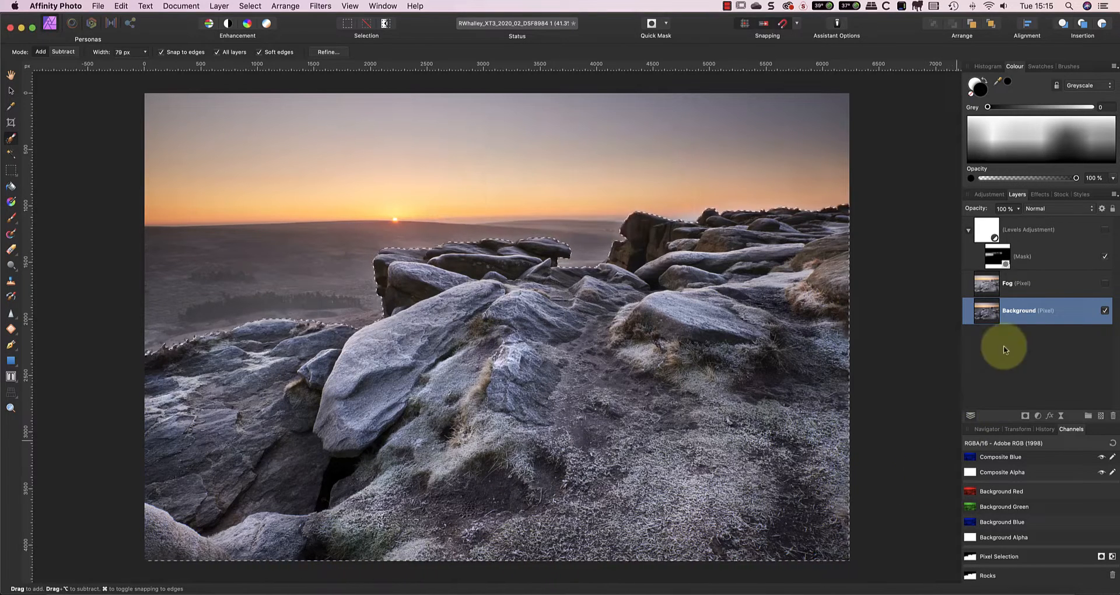
left_click(1006, 283)
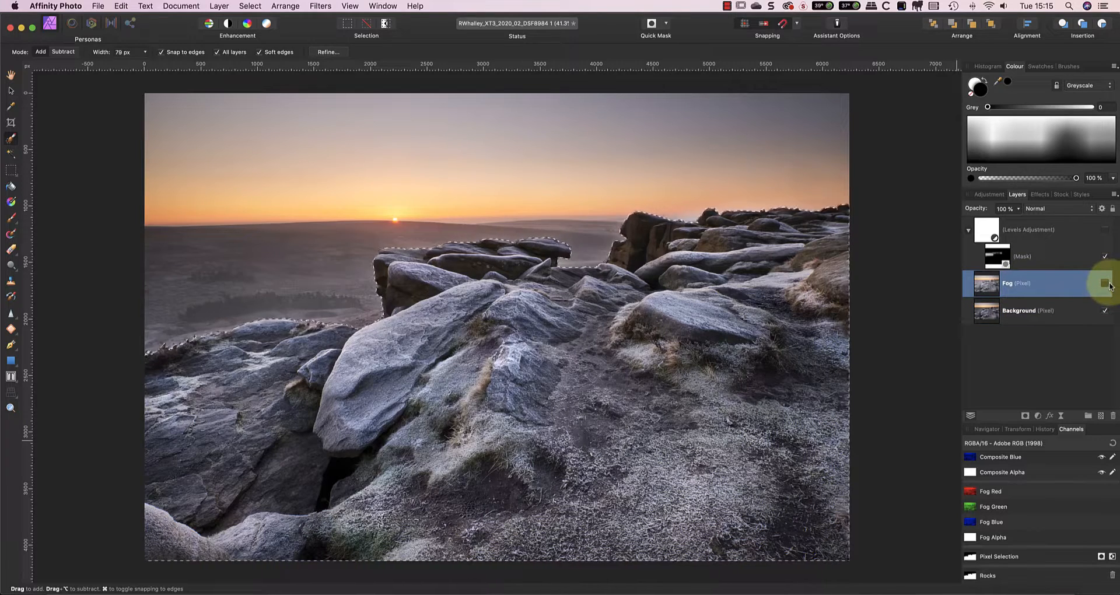
- Mask the Fog layer from the Rocks channel, deselect, and invert it with Cmd+I
left_click(1105, 283)
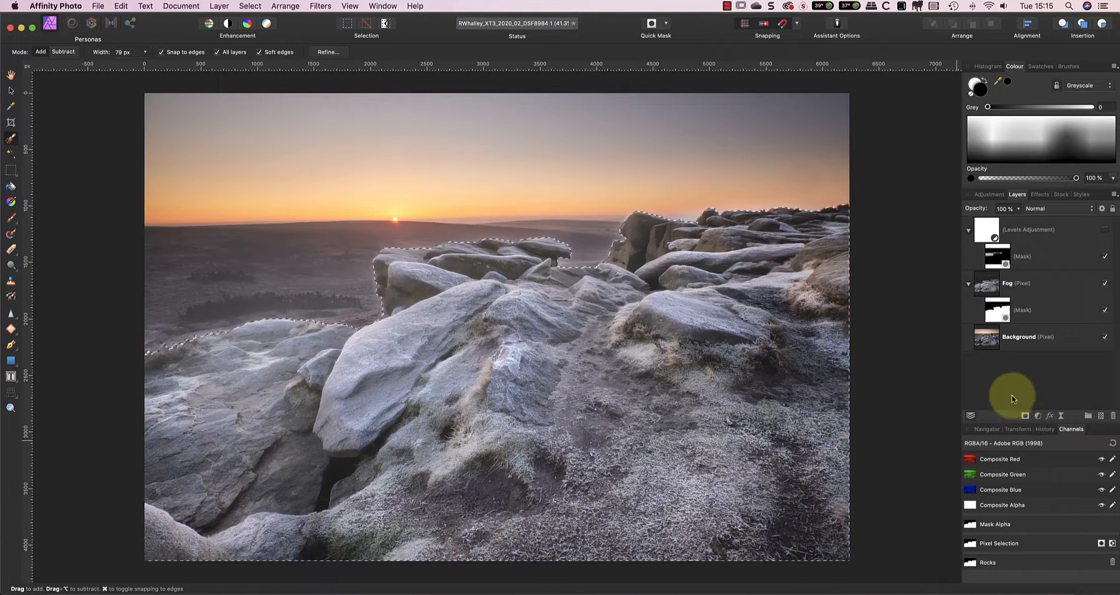
left_click(250, 6)
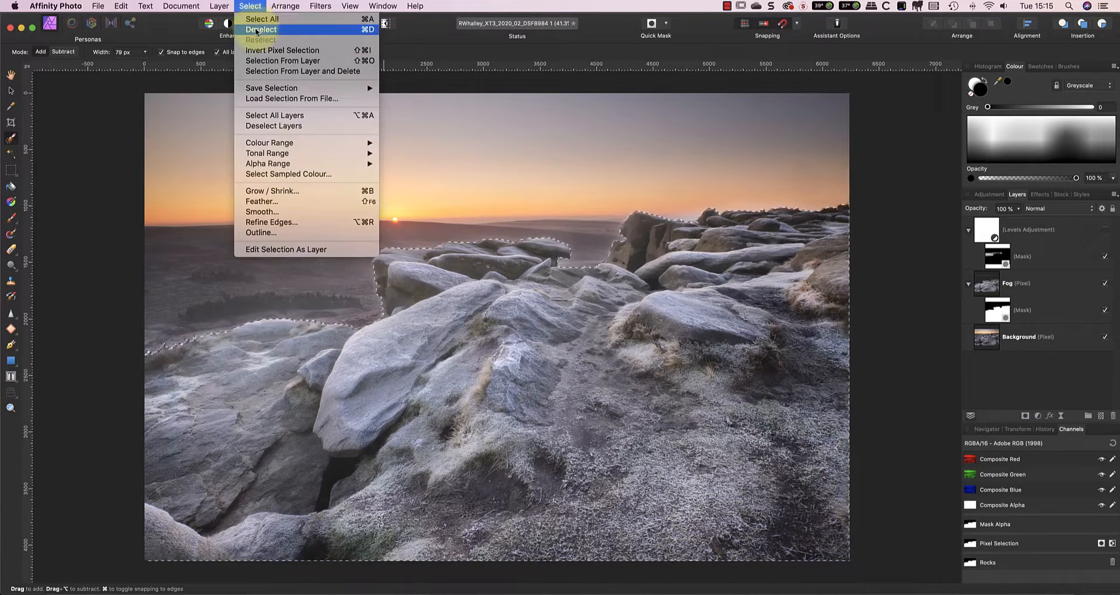
left_click(260, 29)
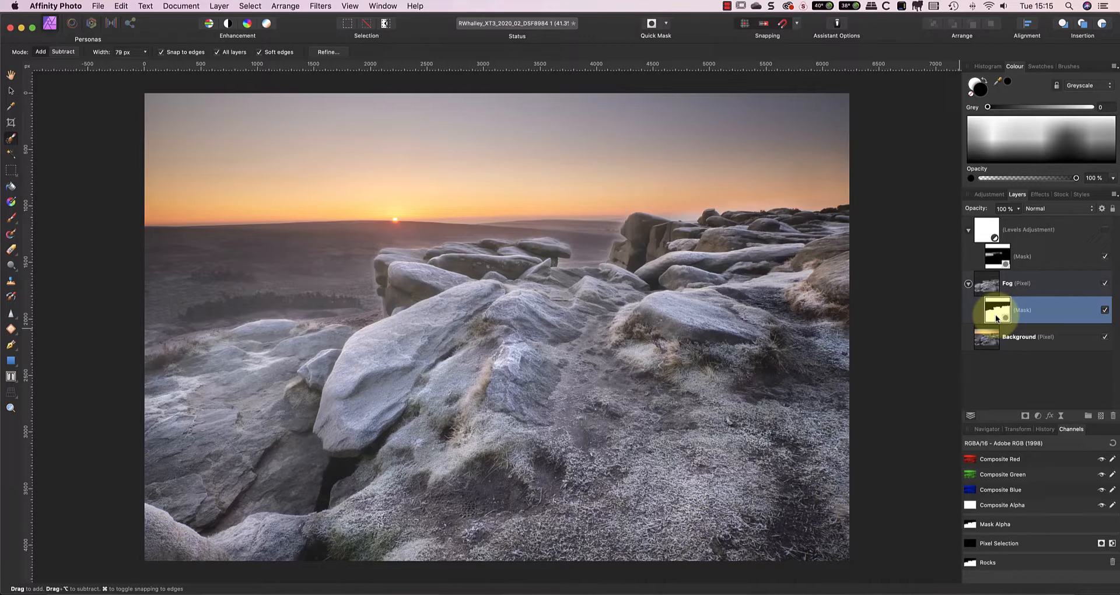
key("cmd+i")
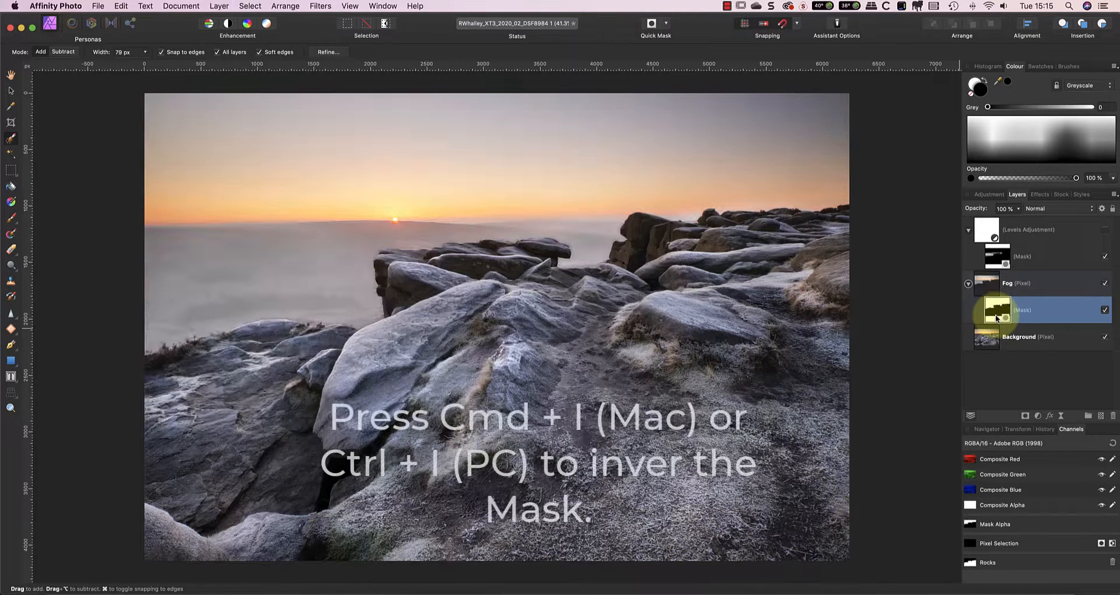
key("cmd+i")
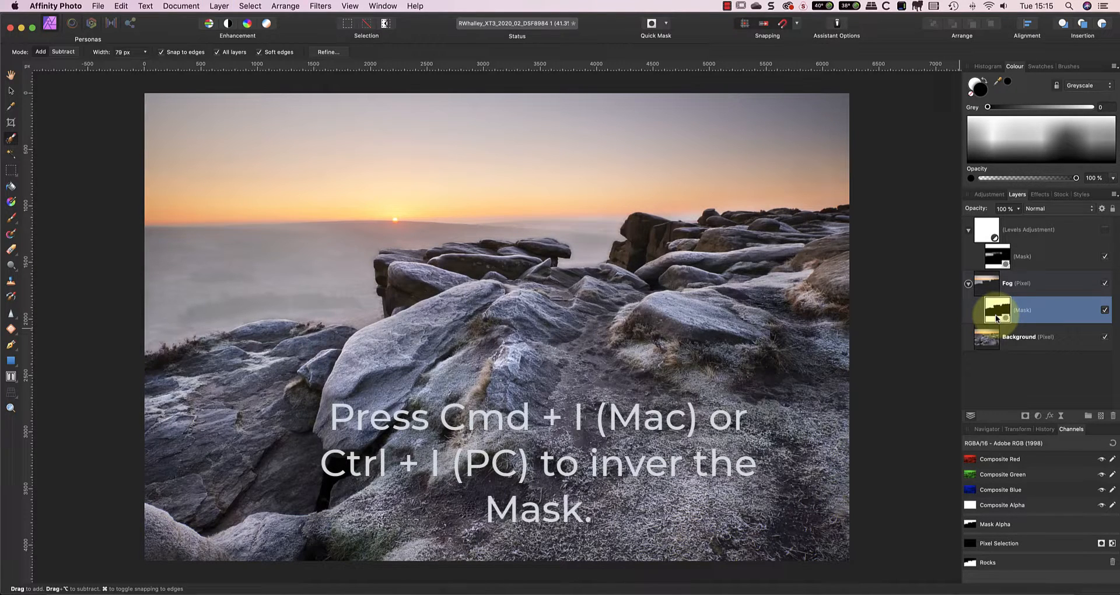
key("cmd+i")
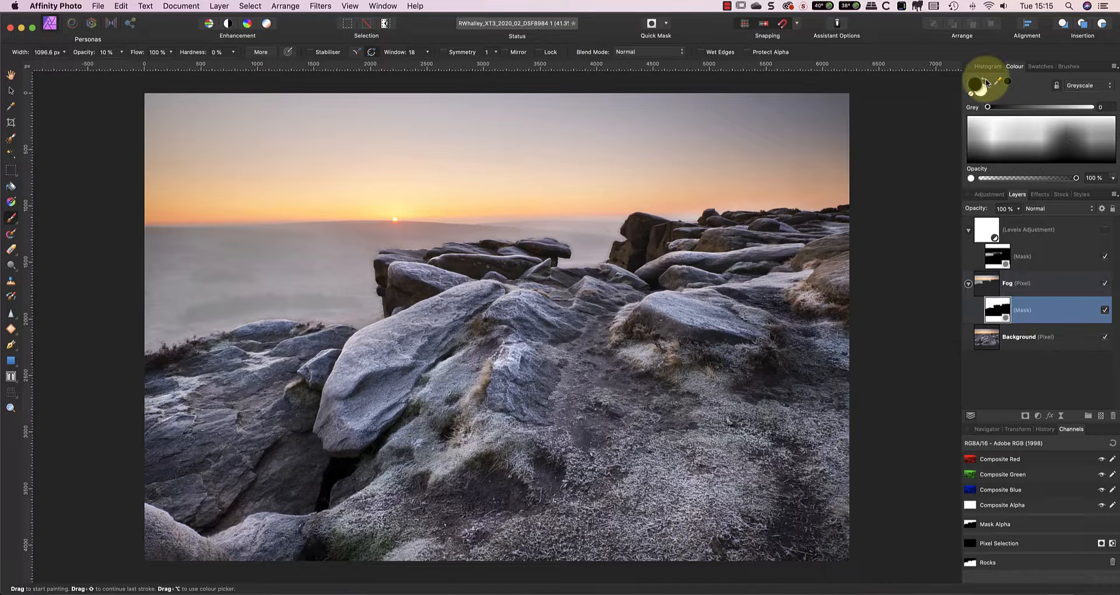
- Raise brush opacity slightly and paint fog softly back over the middle rocks
left_click_drag(97, 64, 123, 64)
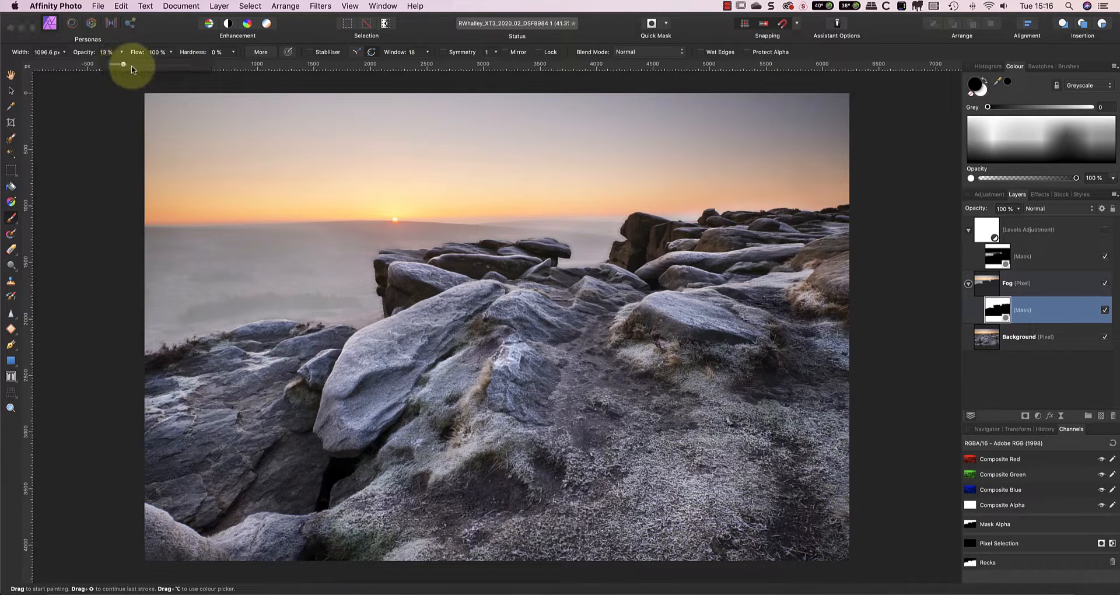
left_click_drag(121, 64, 148, 64)
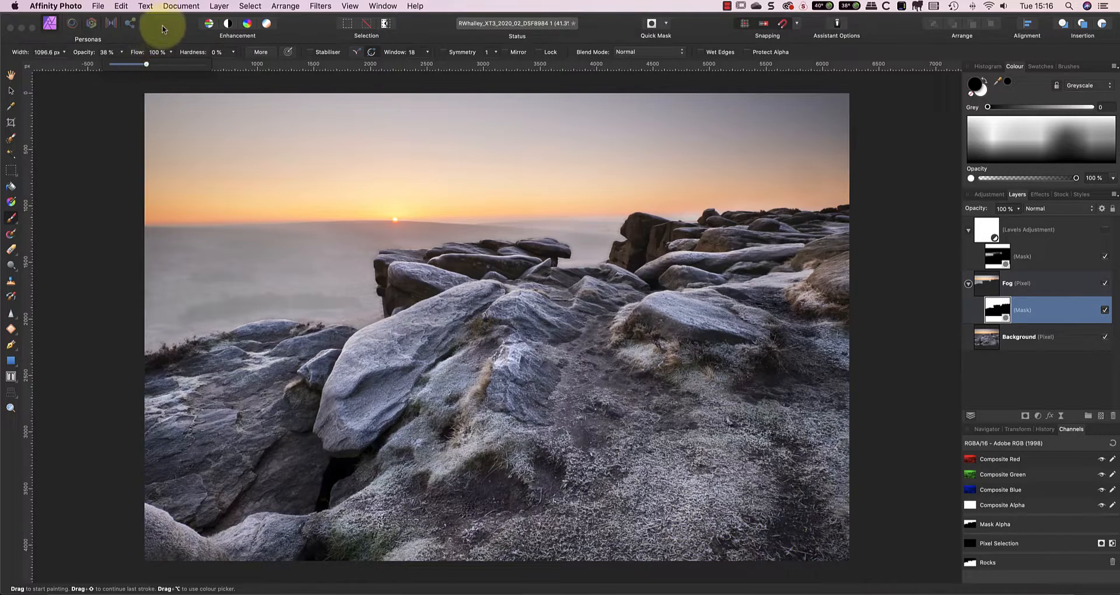
mouse_move(515, 196)
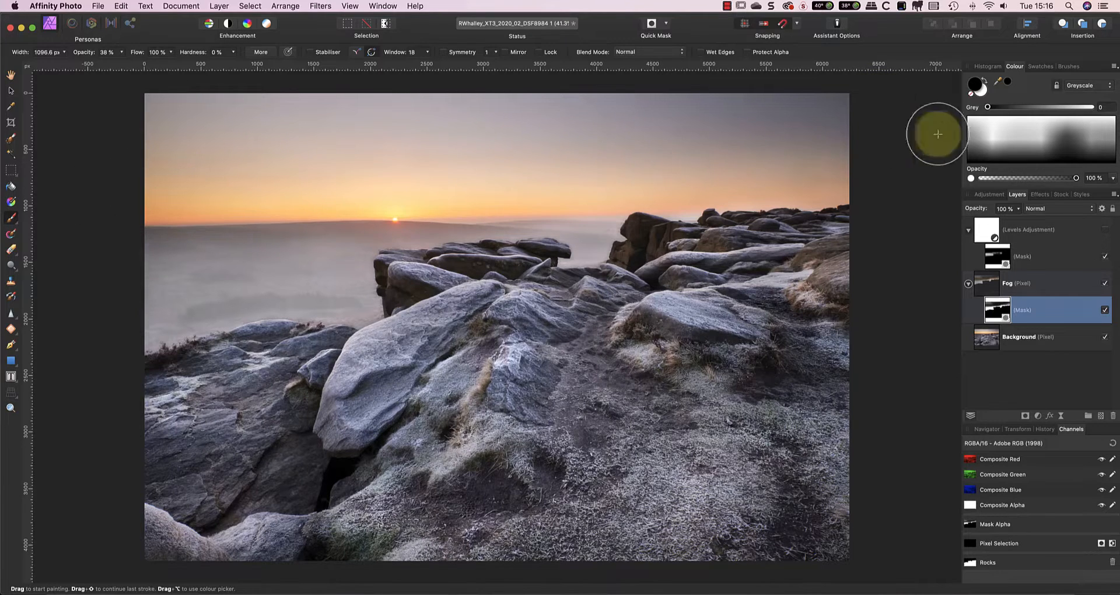
mouse_move(616, 138)
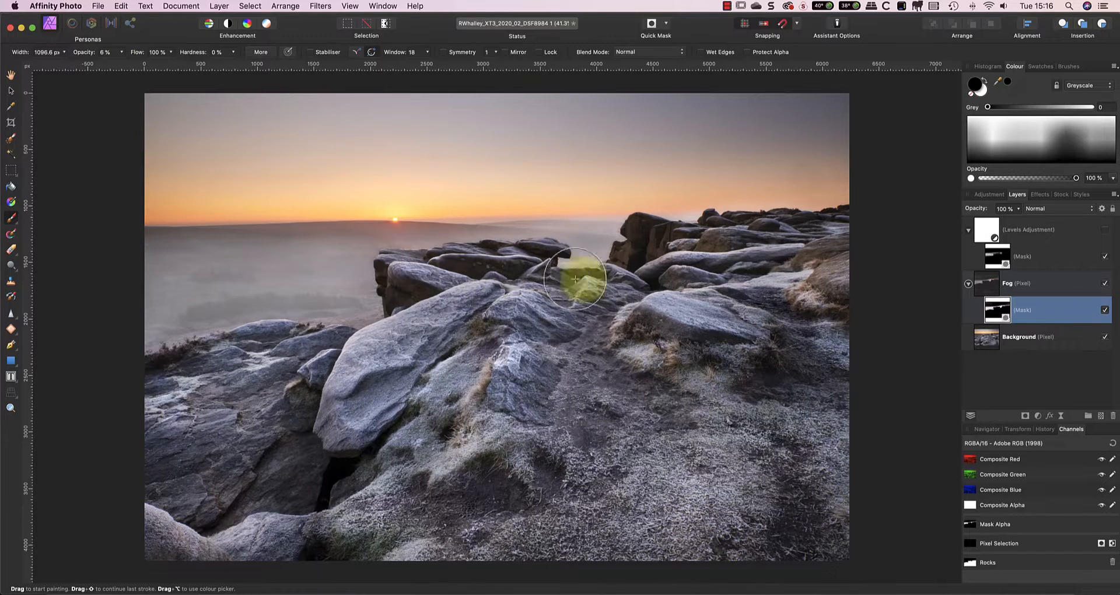
left_click_drag(576, 279, 707, 293)
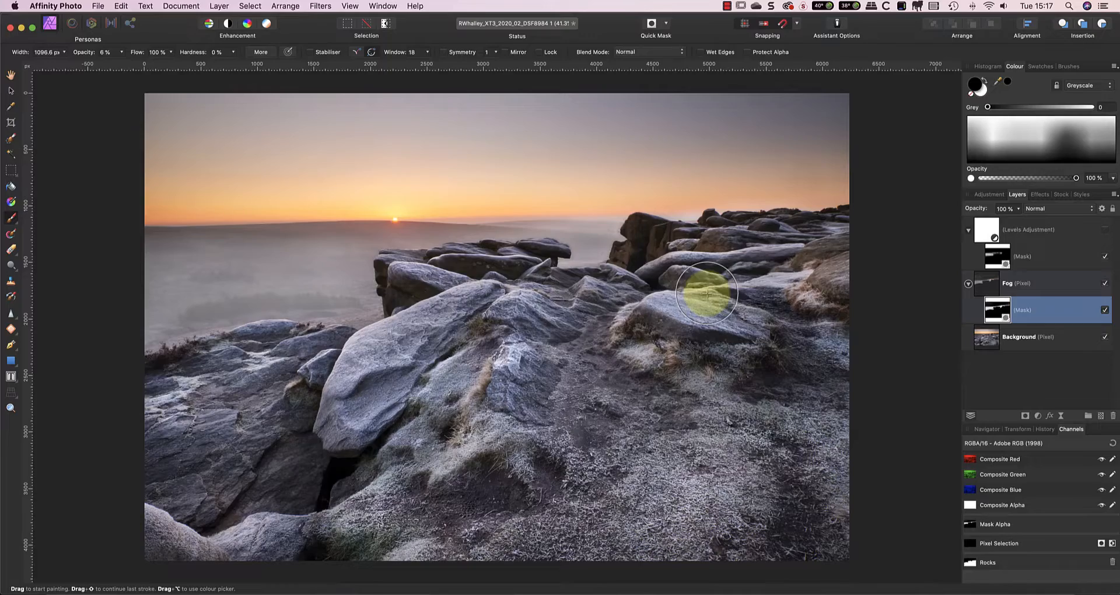